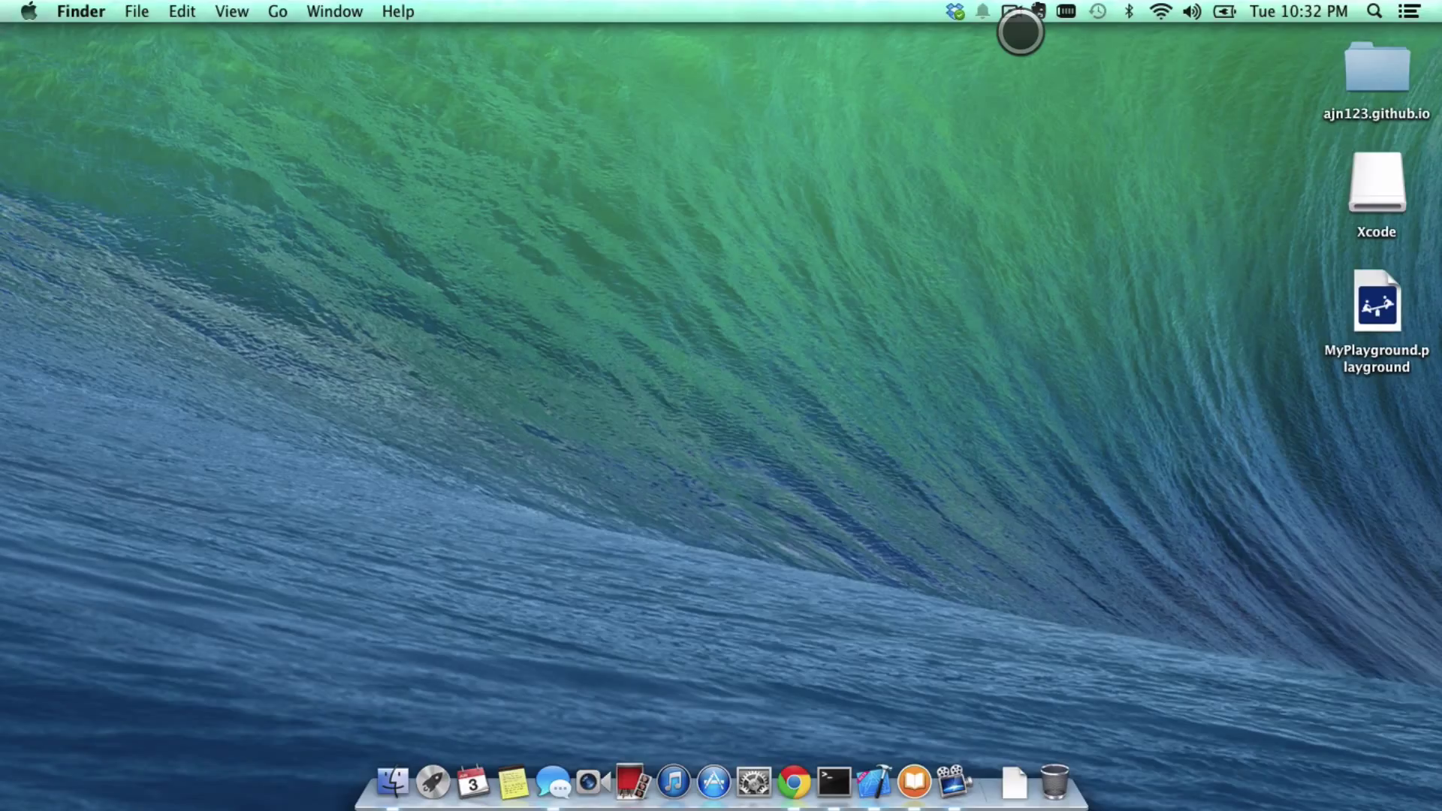
Step: Launch Xcode and create a playground named MyPlayground on the Desktop
{"action": "left_click", "coordinate": [1012, 11]}
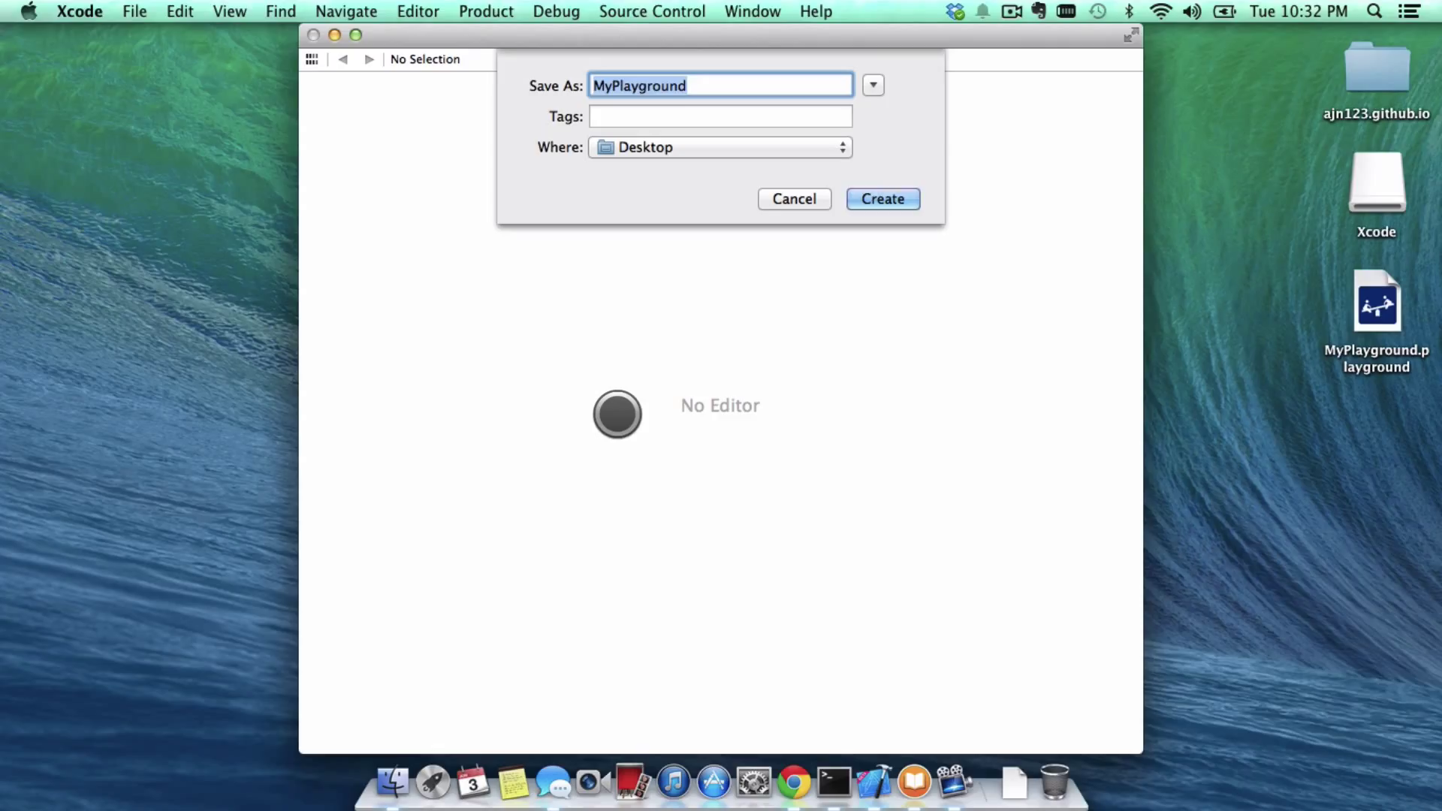
{"action": "left_click", "coordinate": [880, 198]}
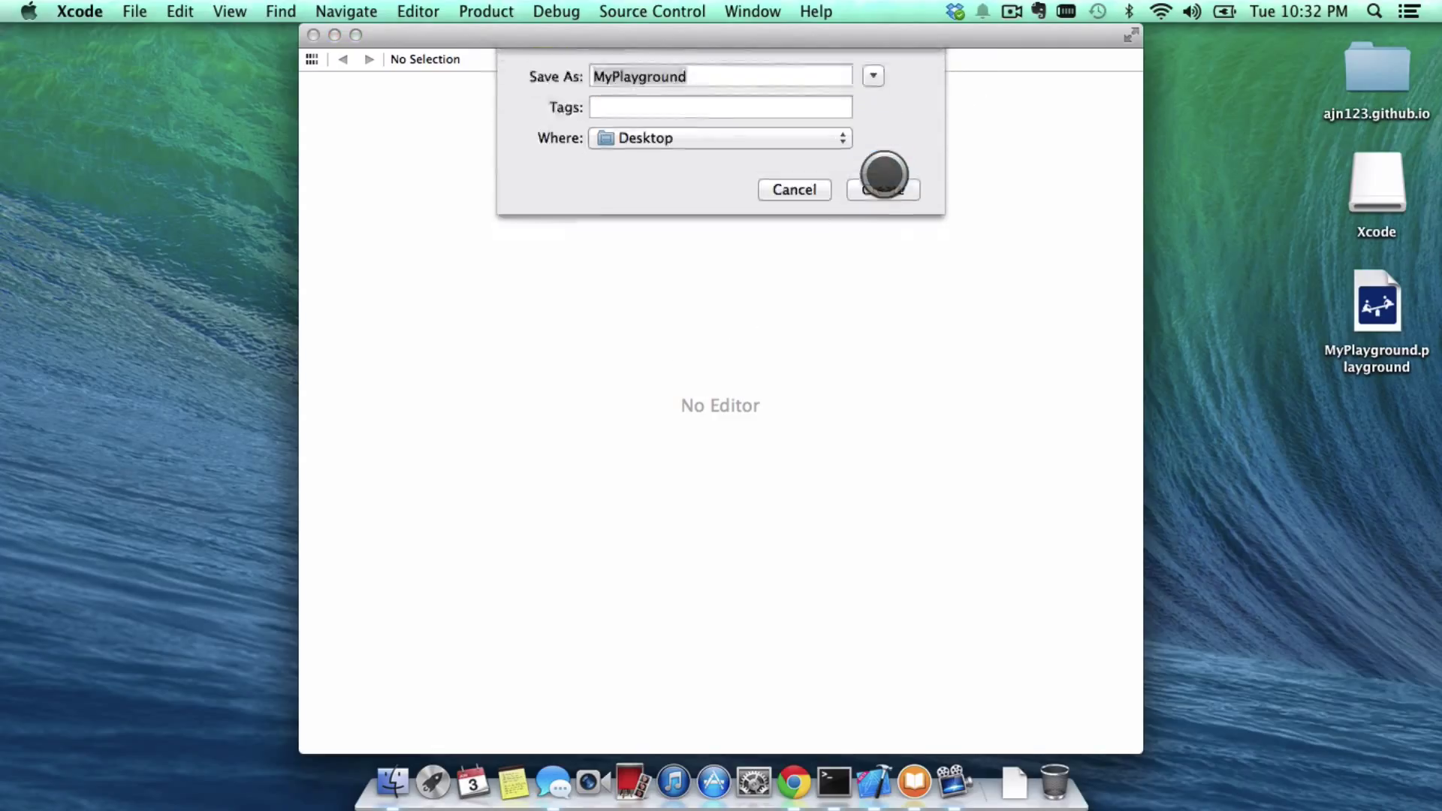
{"action": "left_click", "coordinate": [881, 189]}
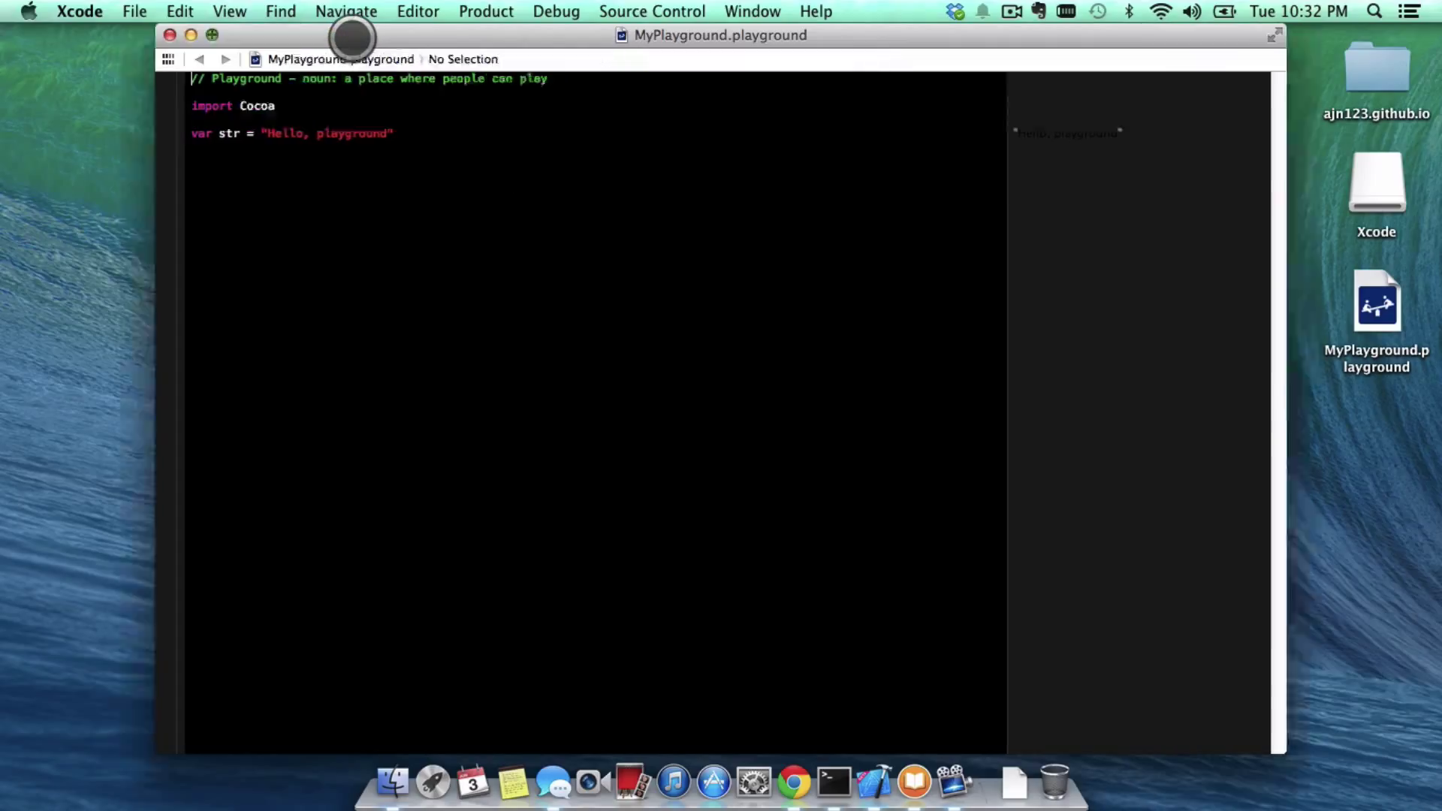
{"action": "left_click", "coordinate": [210, 36]}
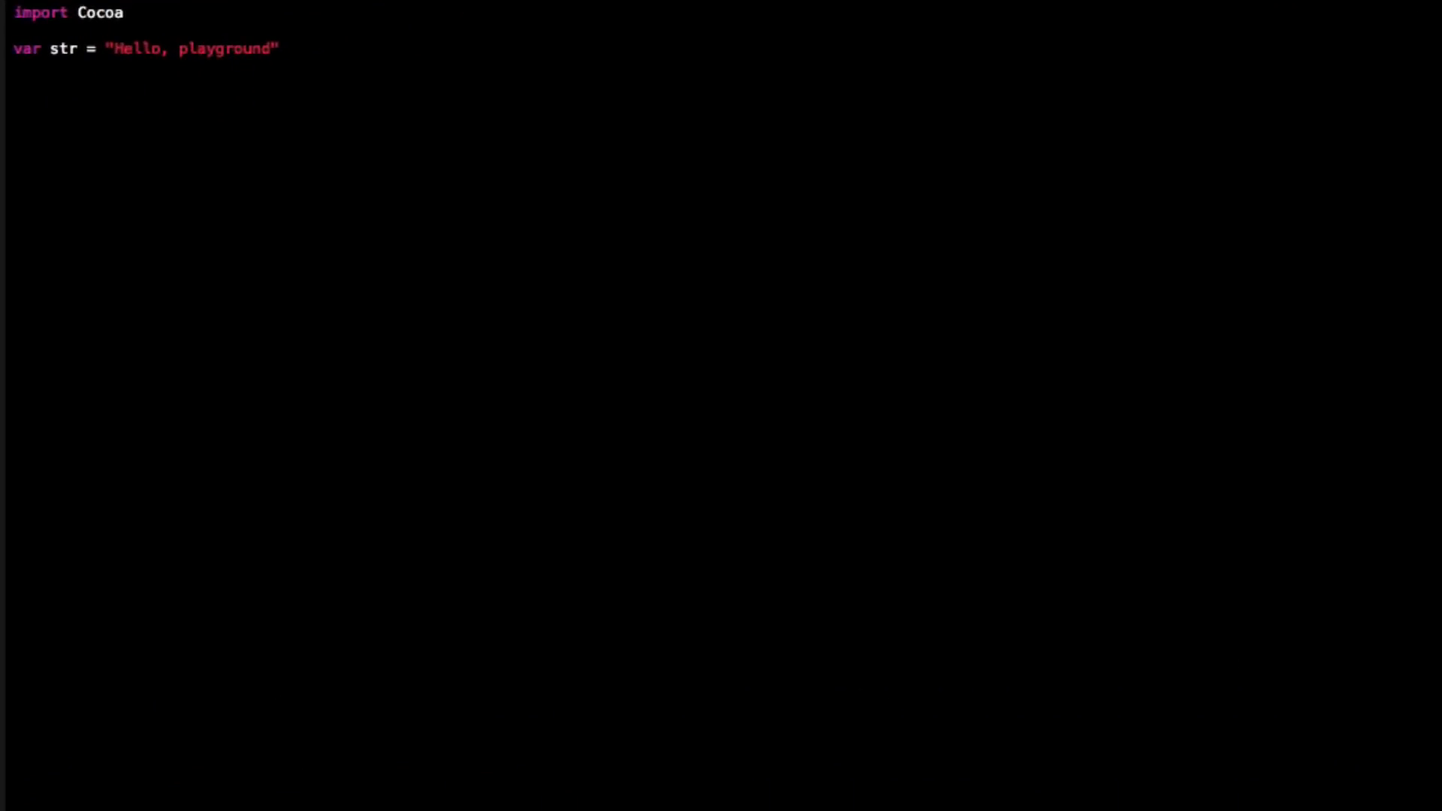
{"action": "left_click", "coordinate": [28, 5]}
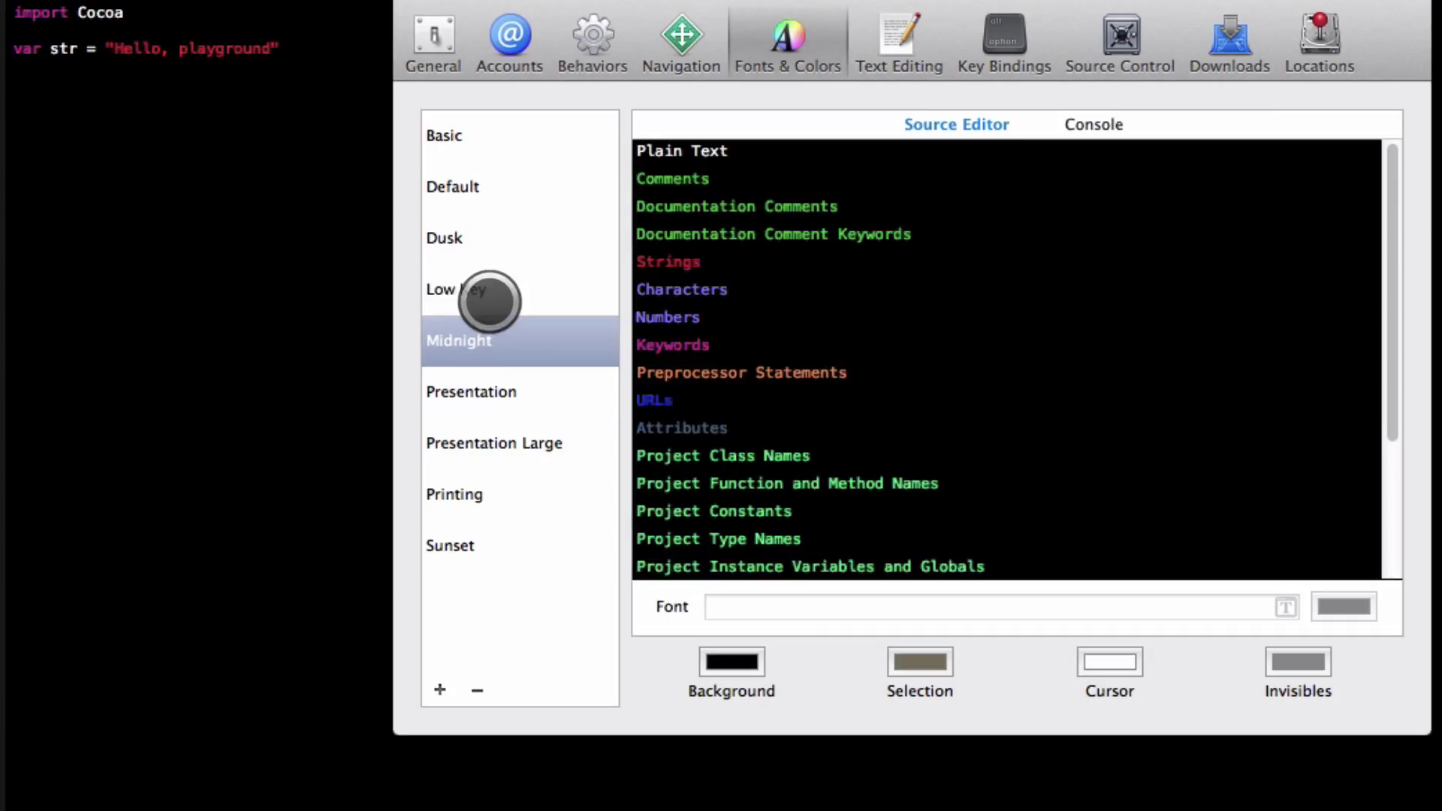
{"action": "left_click", "coordinate": [520, 494]}
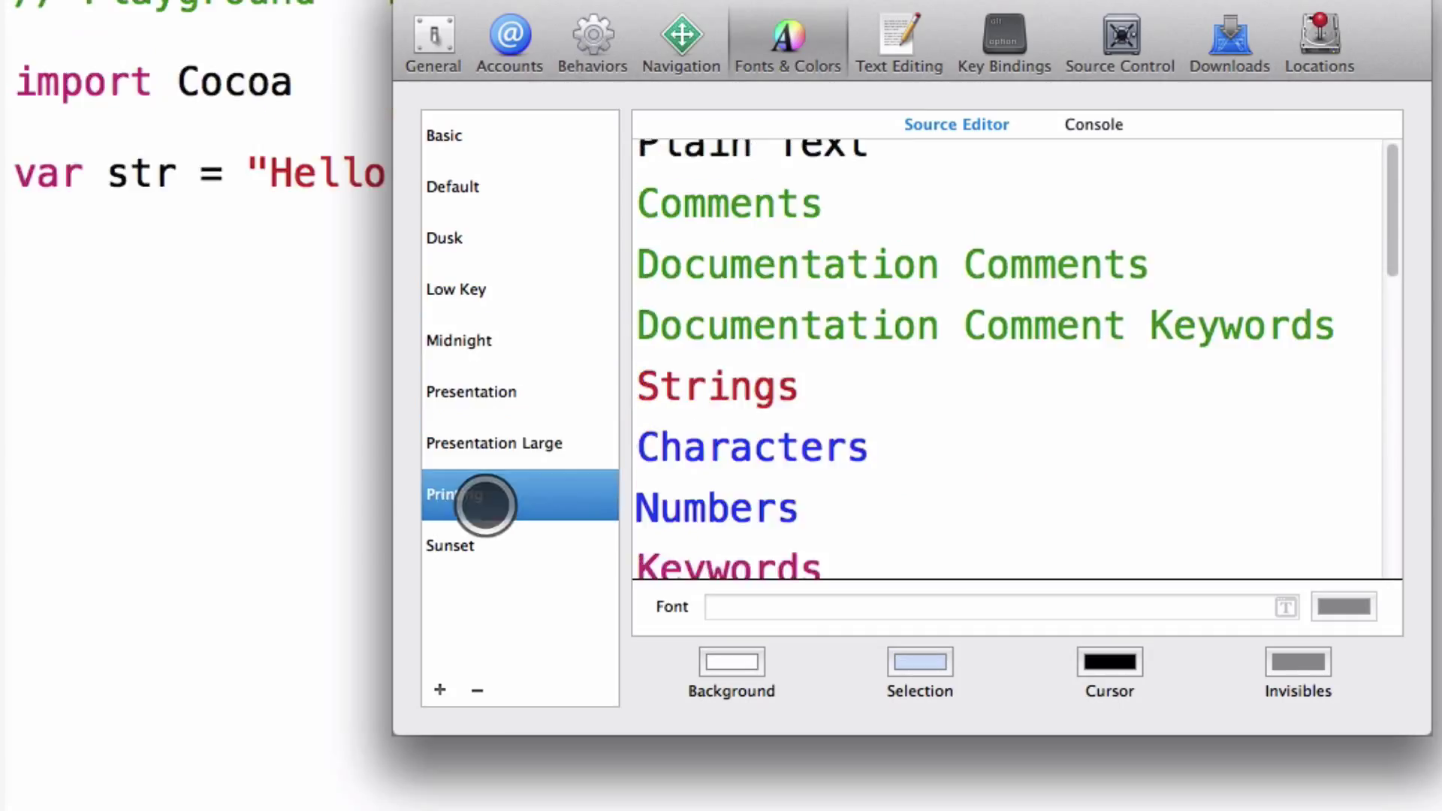
{"action": "left_click", "coordinate": [496, 340]}
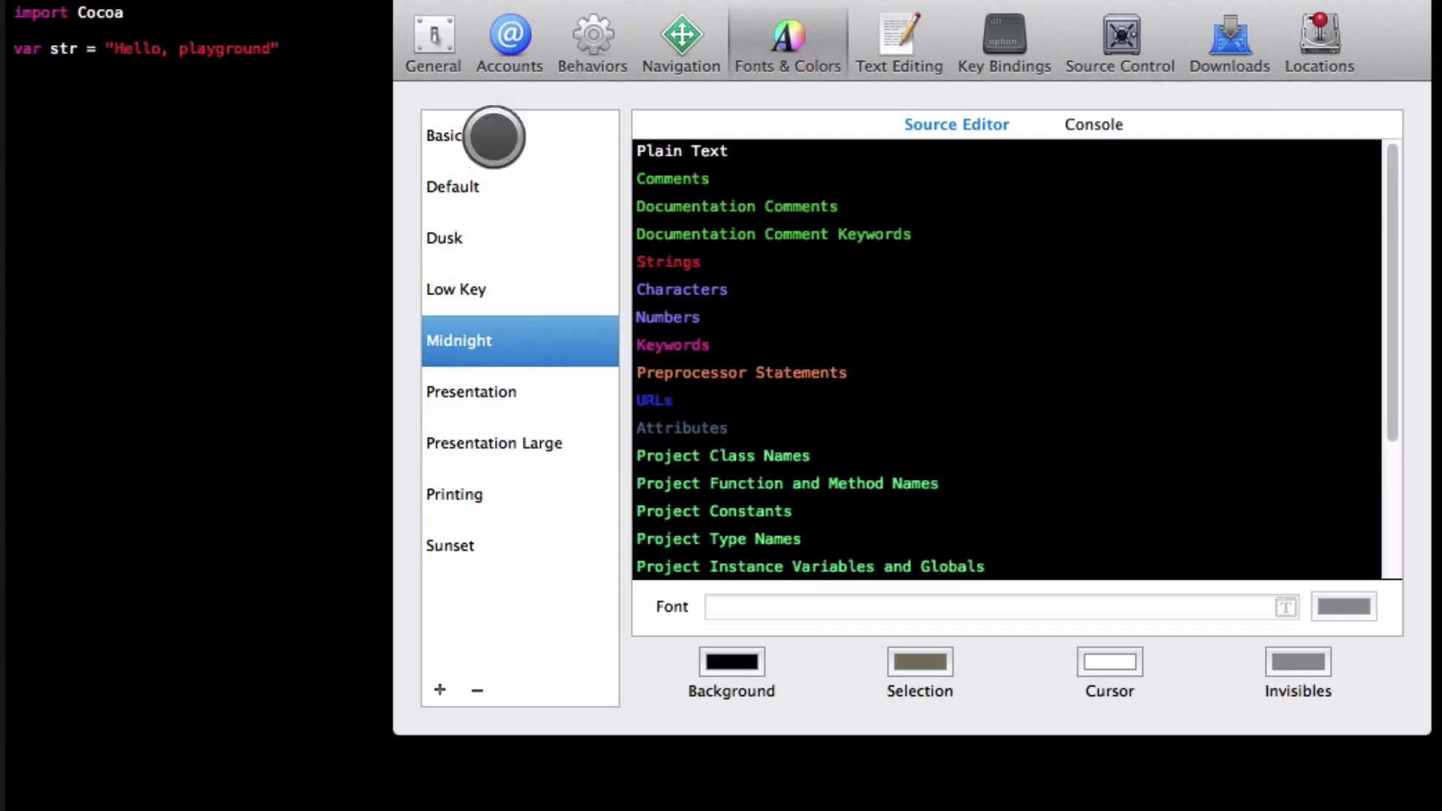
{"action": "left_click", "coordinate": [444, 237]}
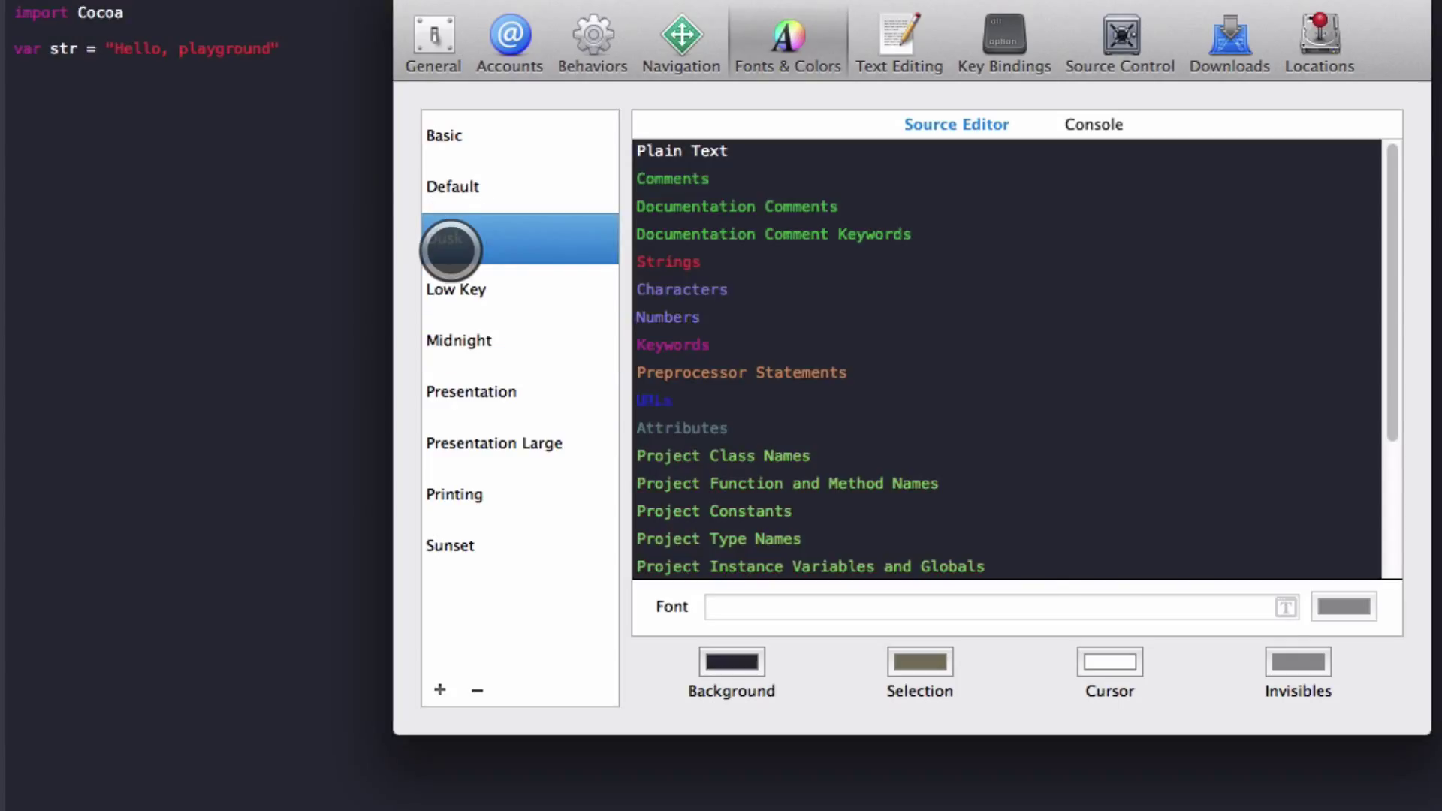
{"action": "left_click", "coordinate": [459, 341]}
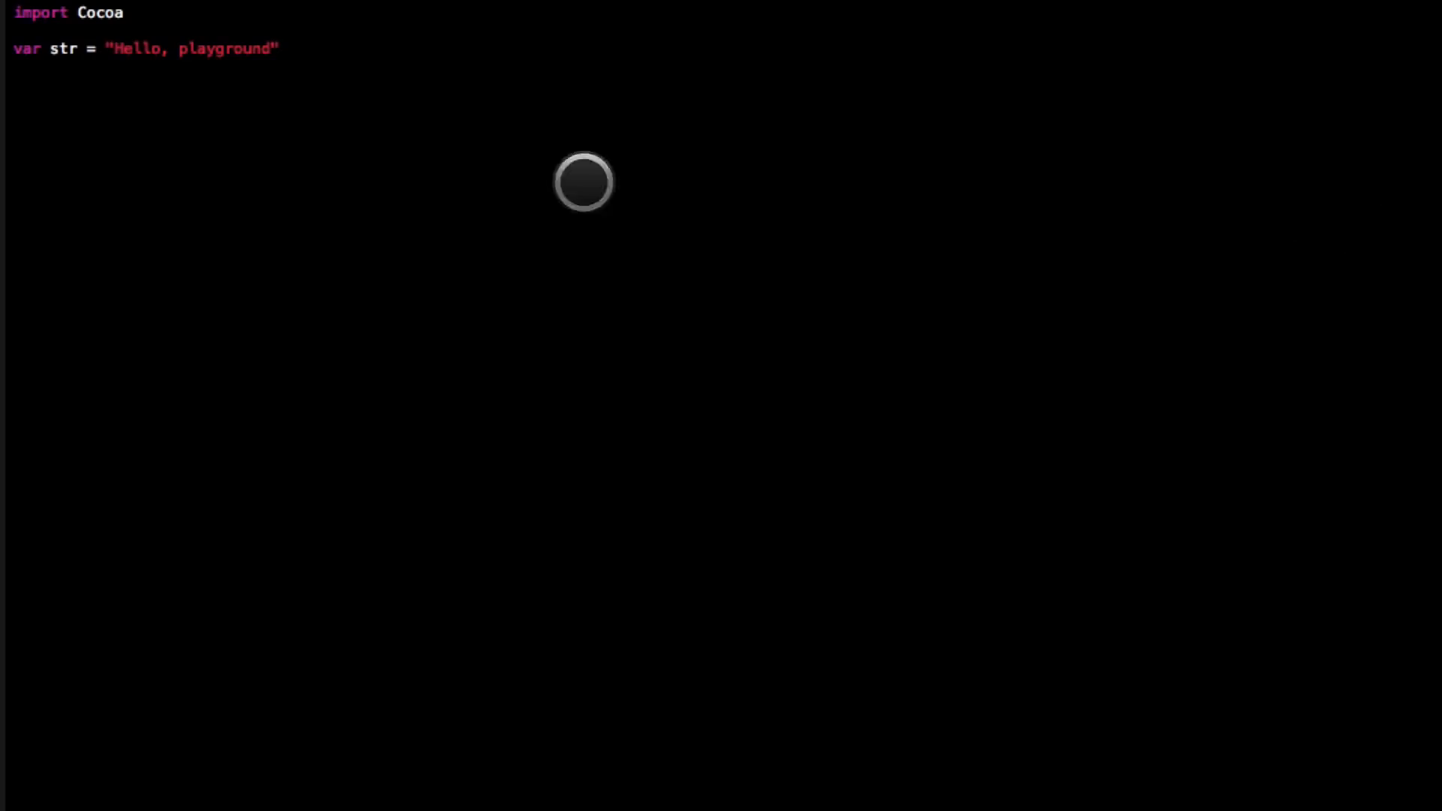
Step: Insert an empty line below the var str declaration
{"action": "key", "text": "Return"}
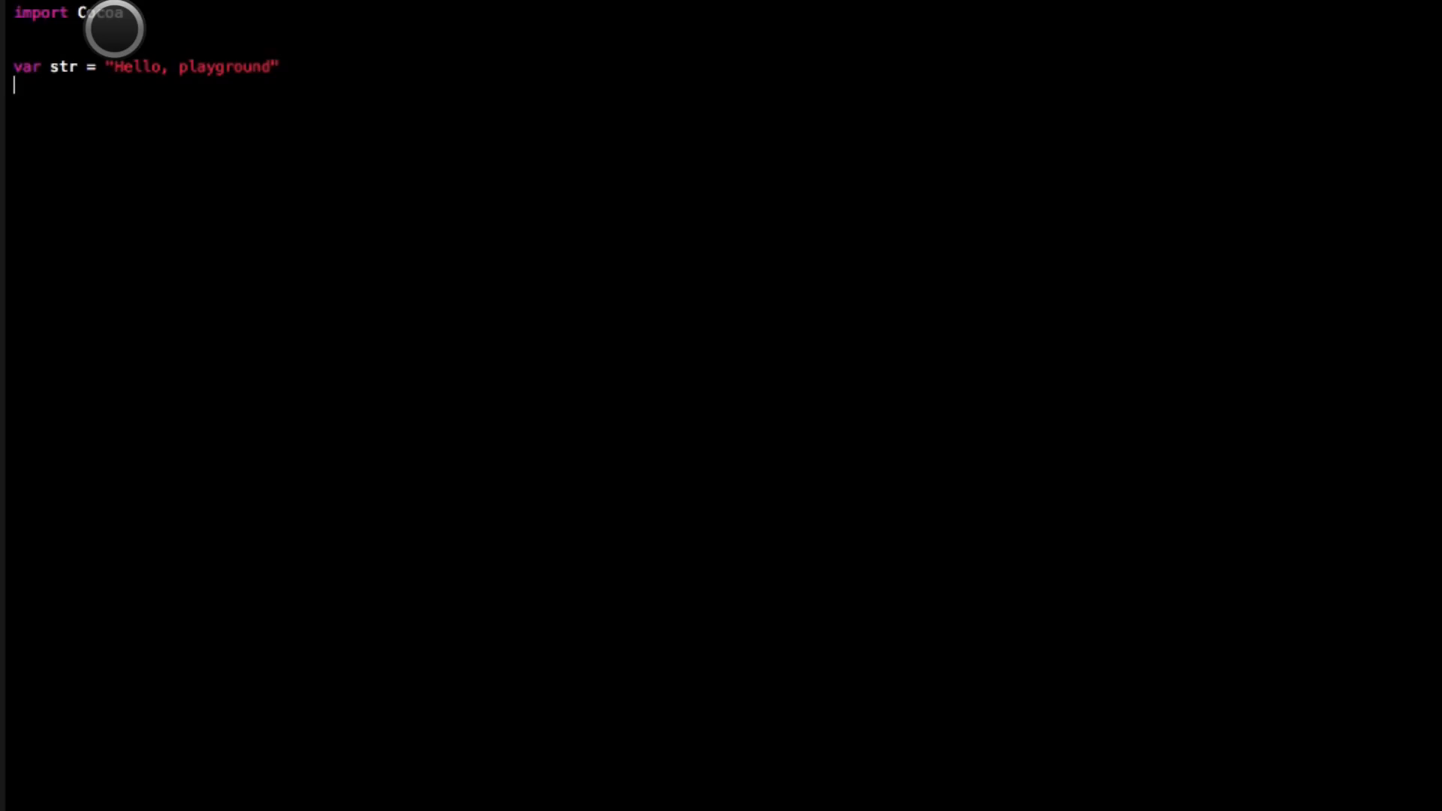
{"action": "mouse_move", "coordinate": [313, 59]}
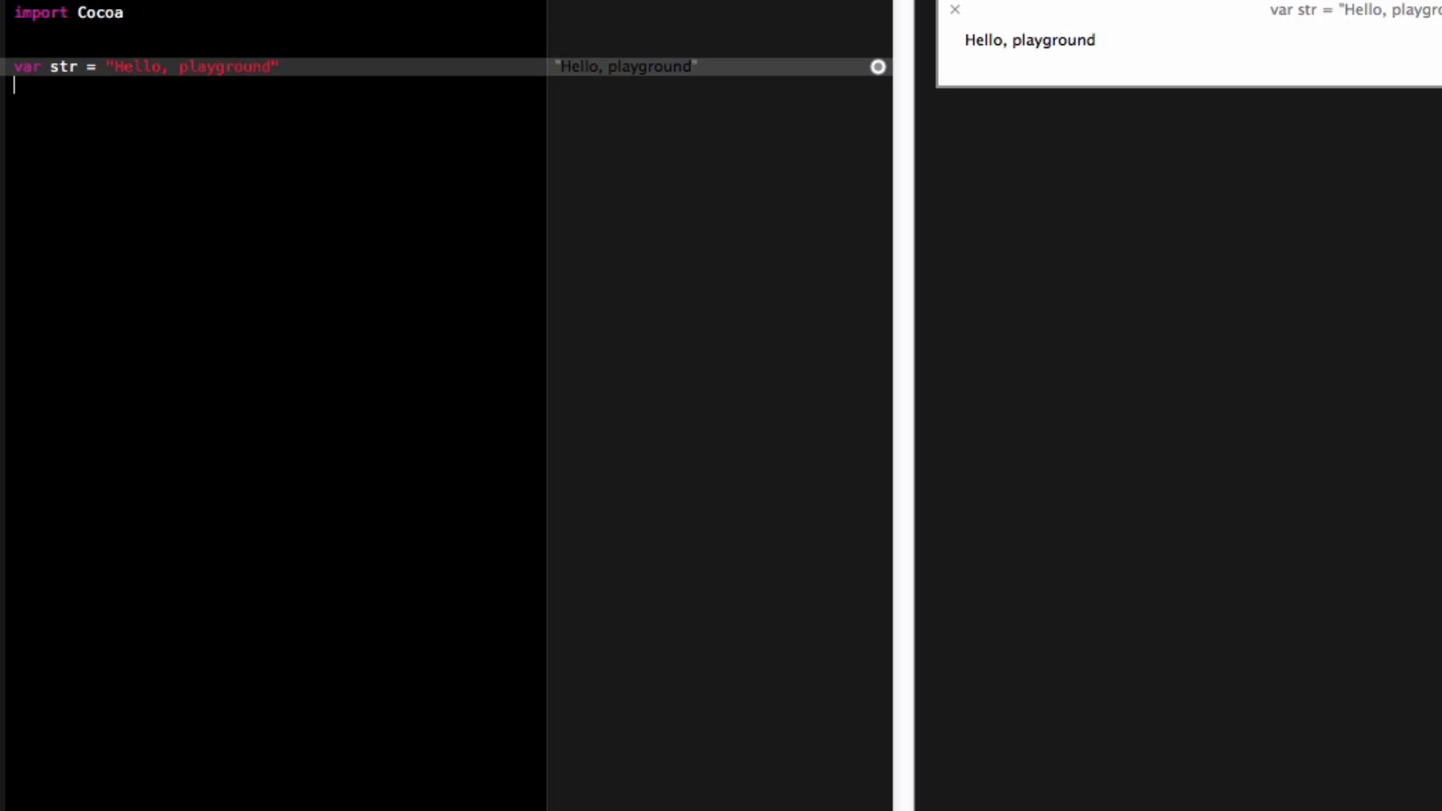
Step: Add println("hello") and show its output in a resized Console Output timeline
{"action": "type", "text": "println()"}
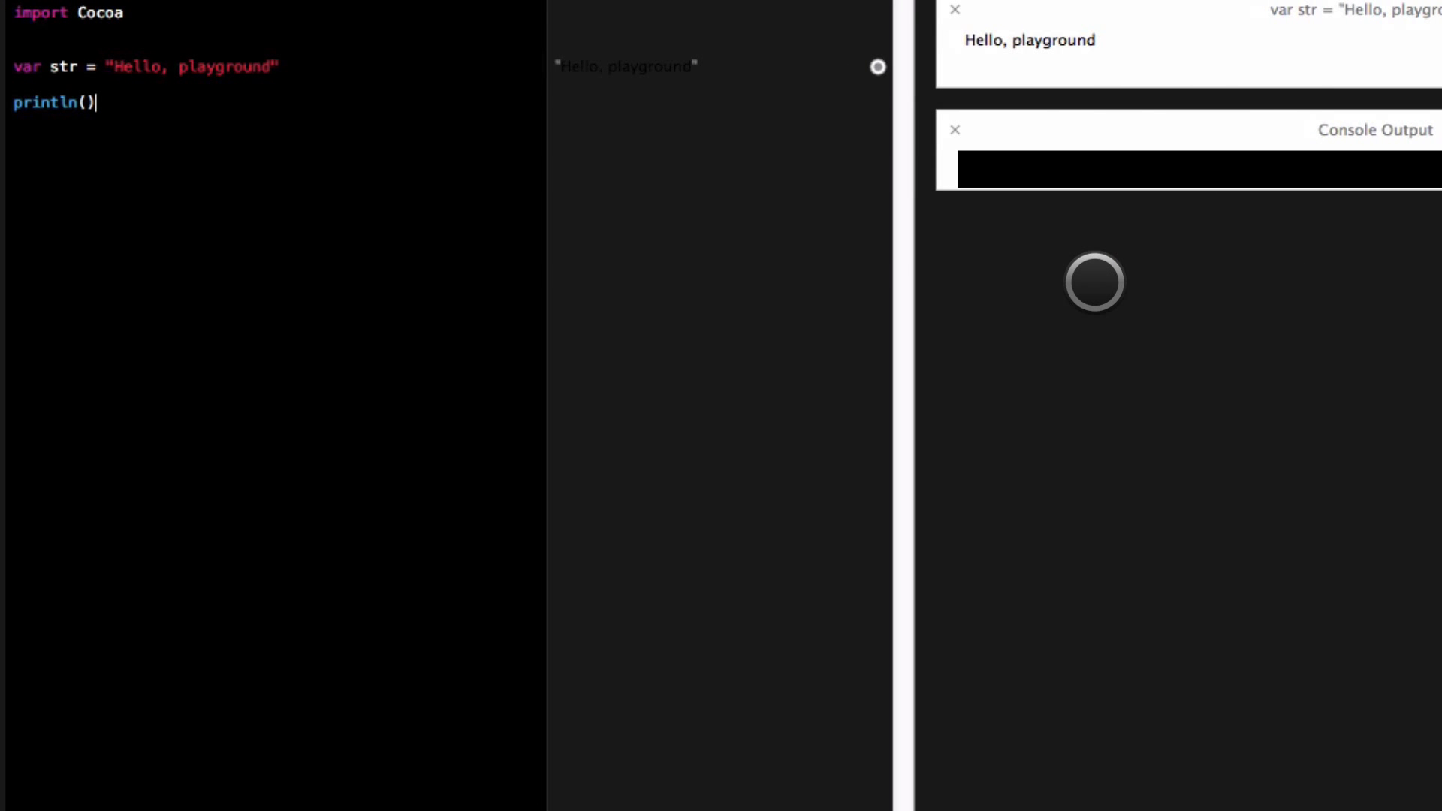
{"action": "type", "text": "\"hello\""}
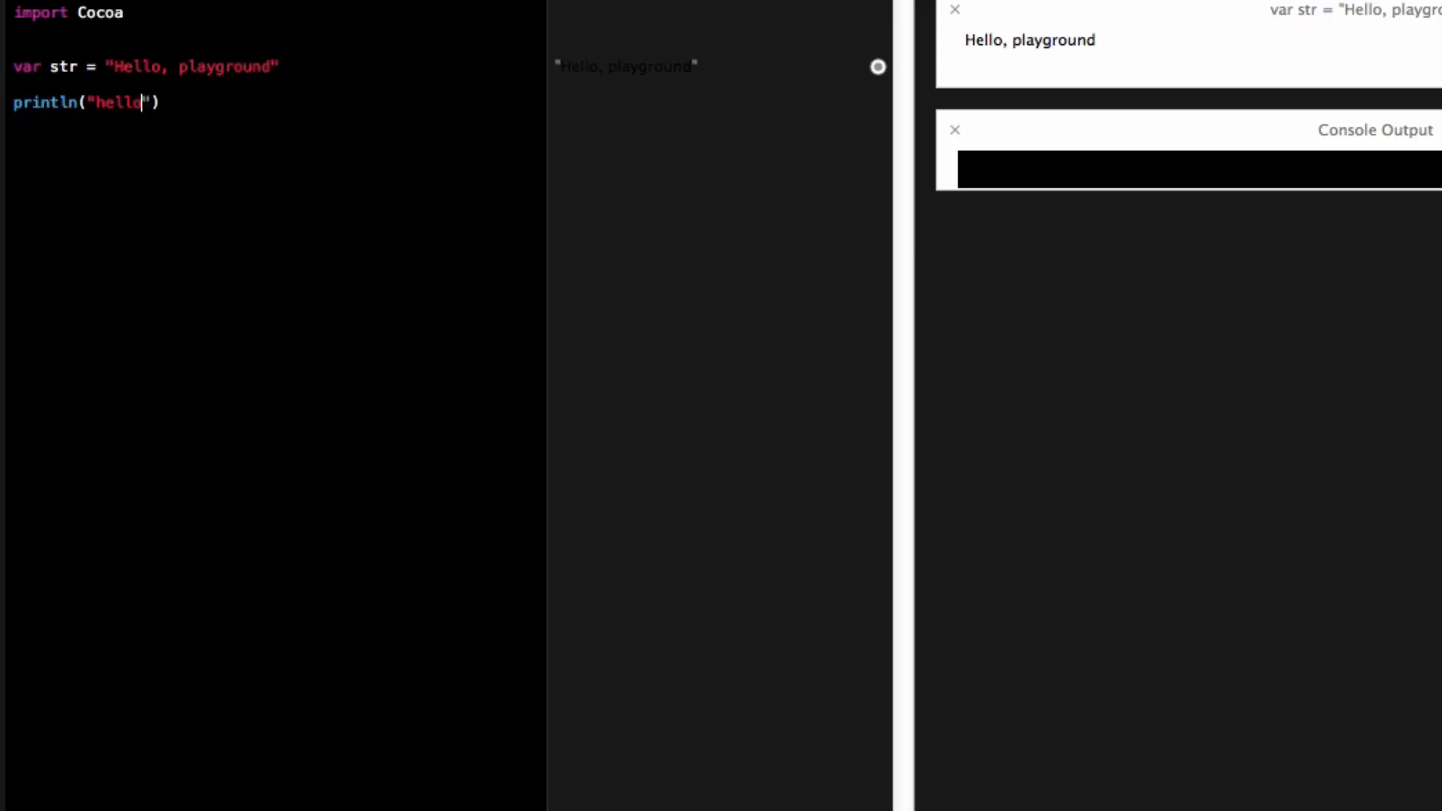
{"action": "left_click", "coordinate": [877, 67]}
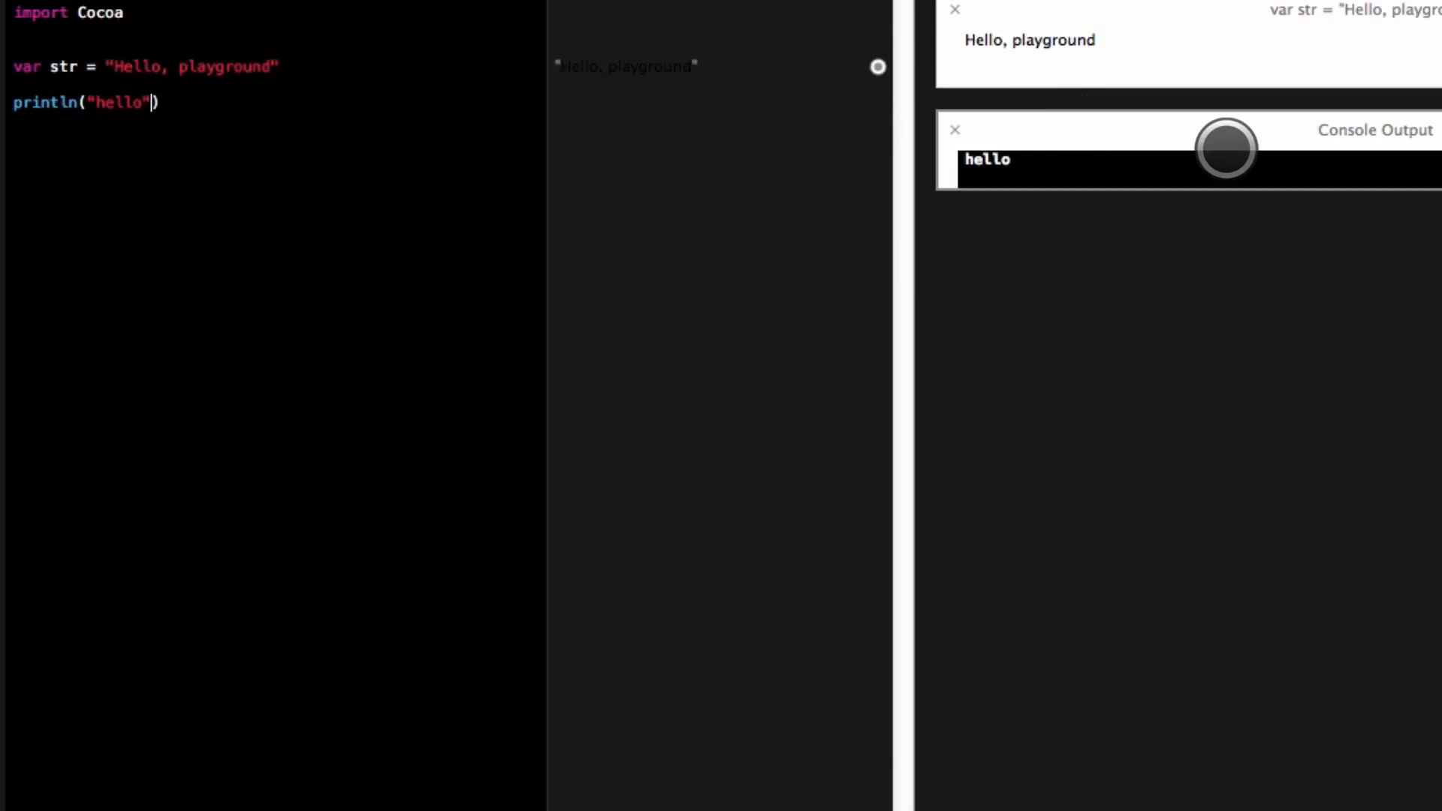
{"action": "left_click_drag", "start_coordinate": [1226, 148], "coordinate": [916, 265]}
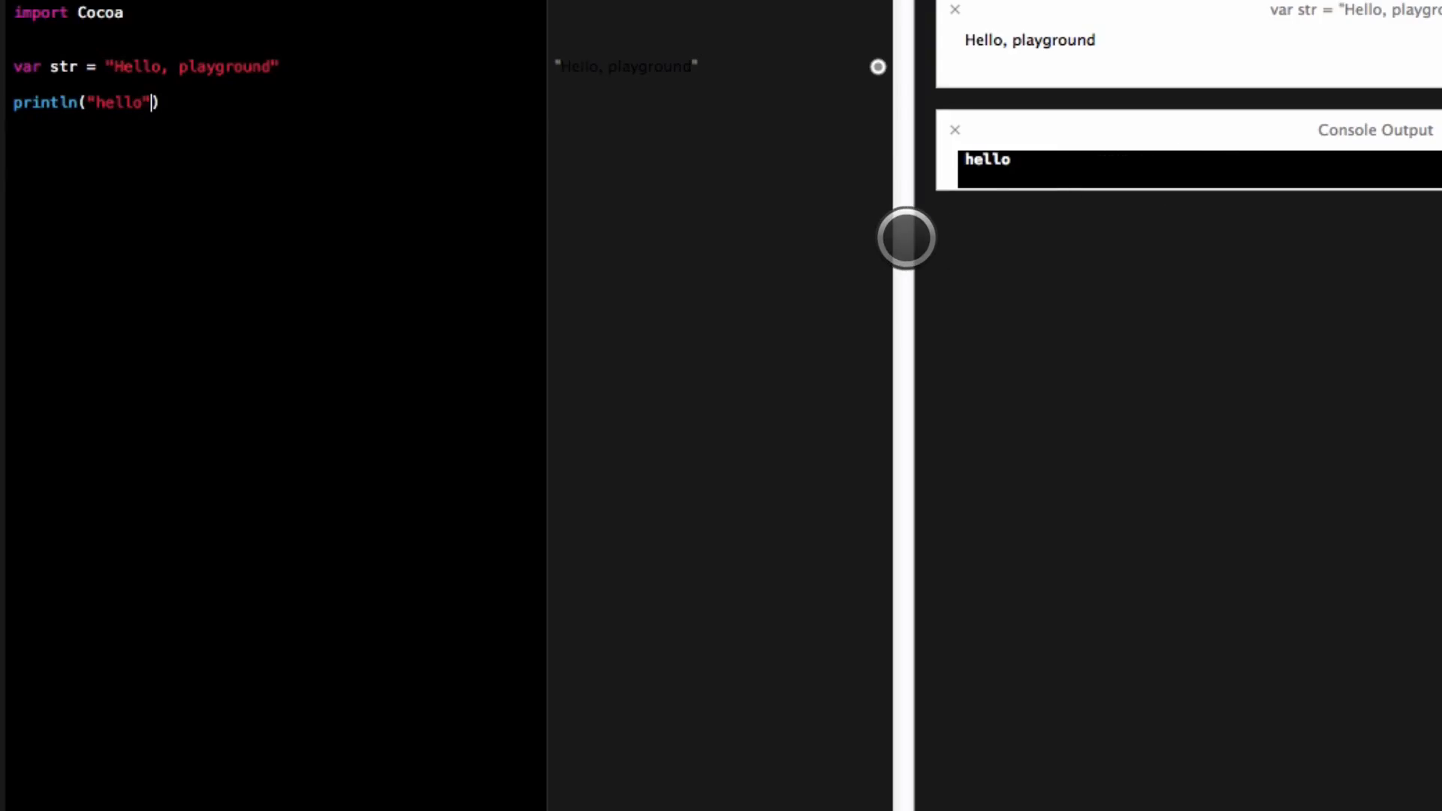
{"action": "left_click_drag", "start_coordinate": [906, 239], "coordinate": [692, 273]}
{"action": "type", "text": "str = 12"}
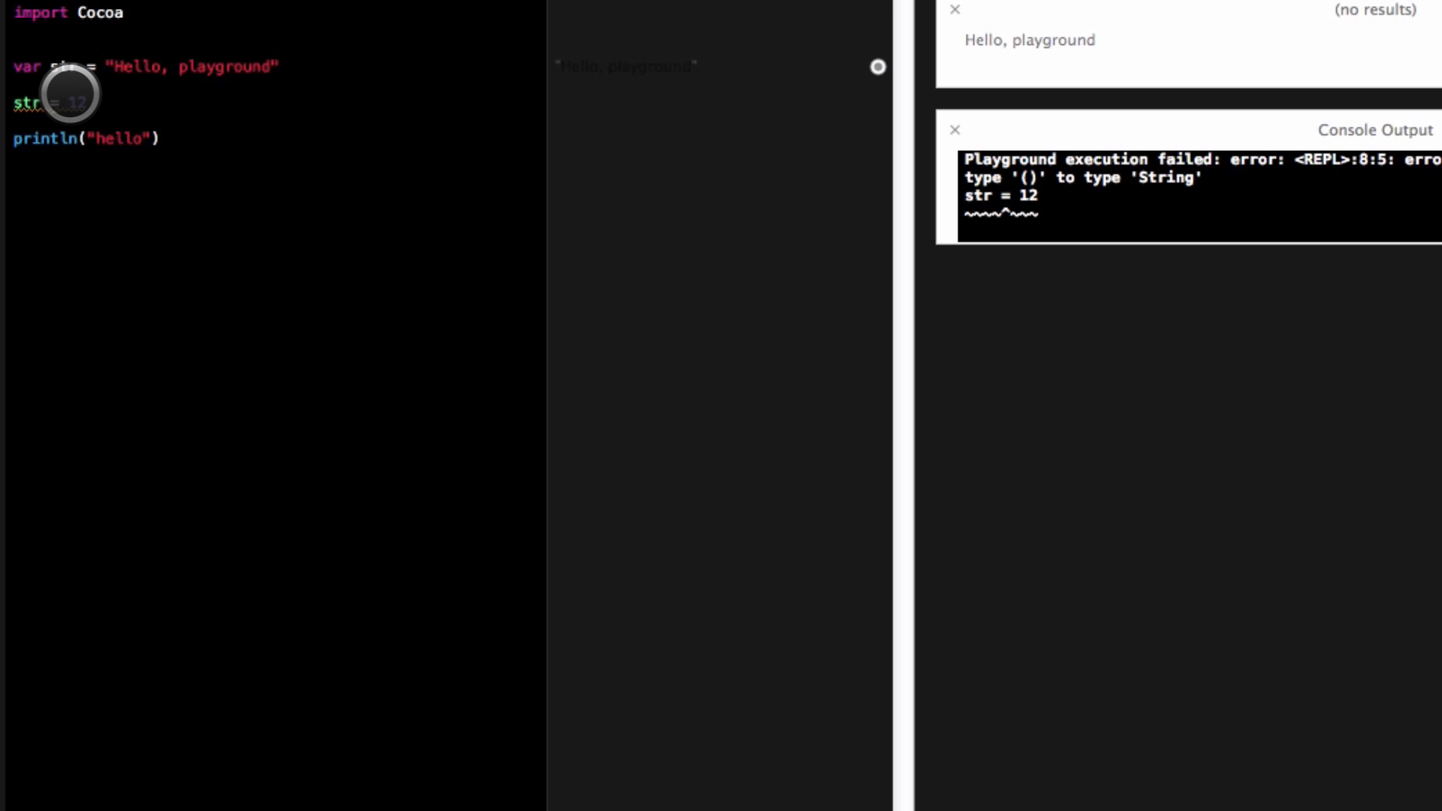
Step: Change the str assignment to use String(12 instead of a plain number
{"action": "type", "text": "Strin"}
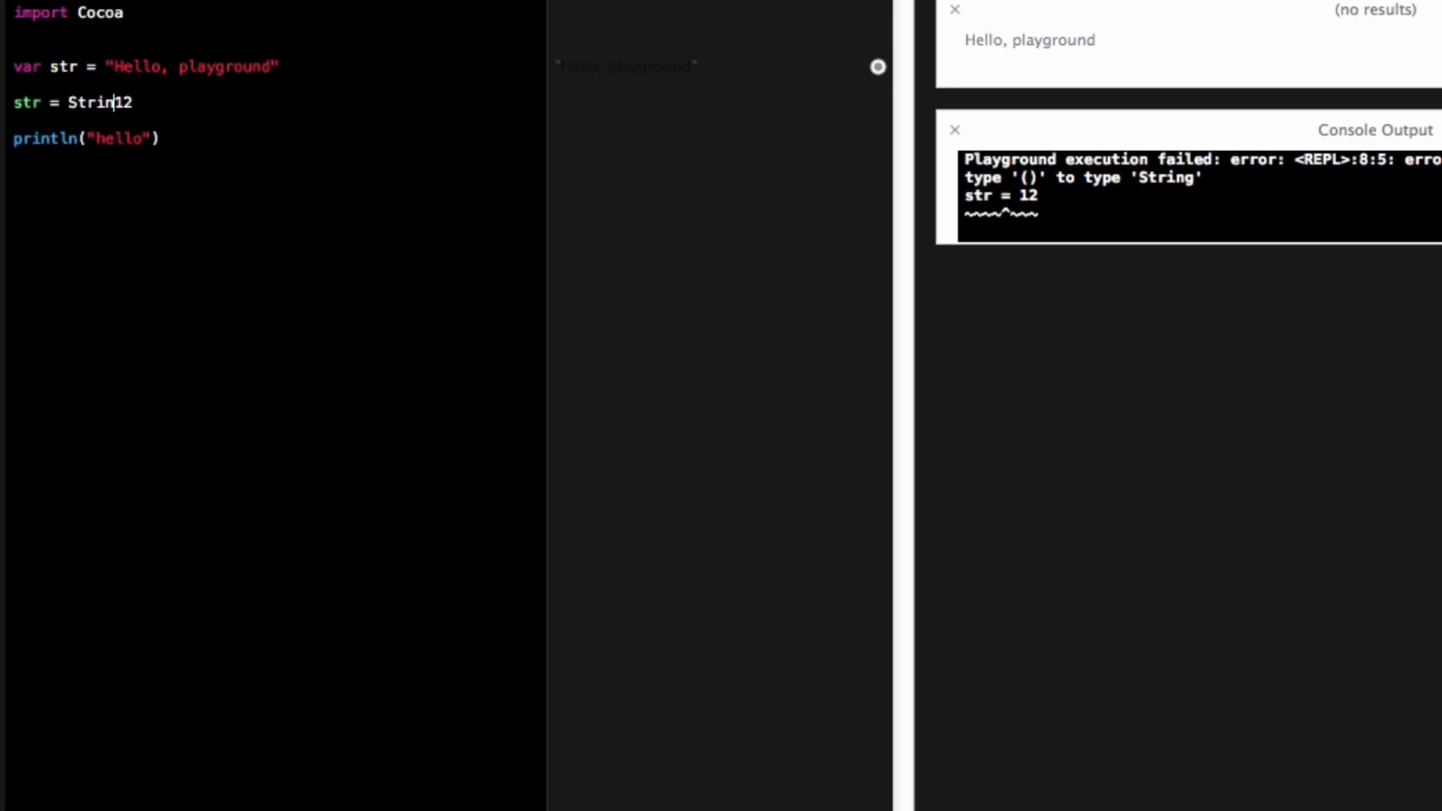
{"action": "type", "text": "g("}
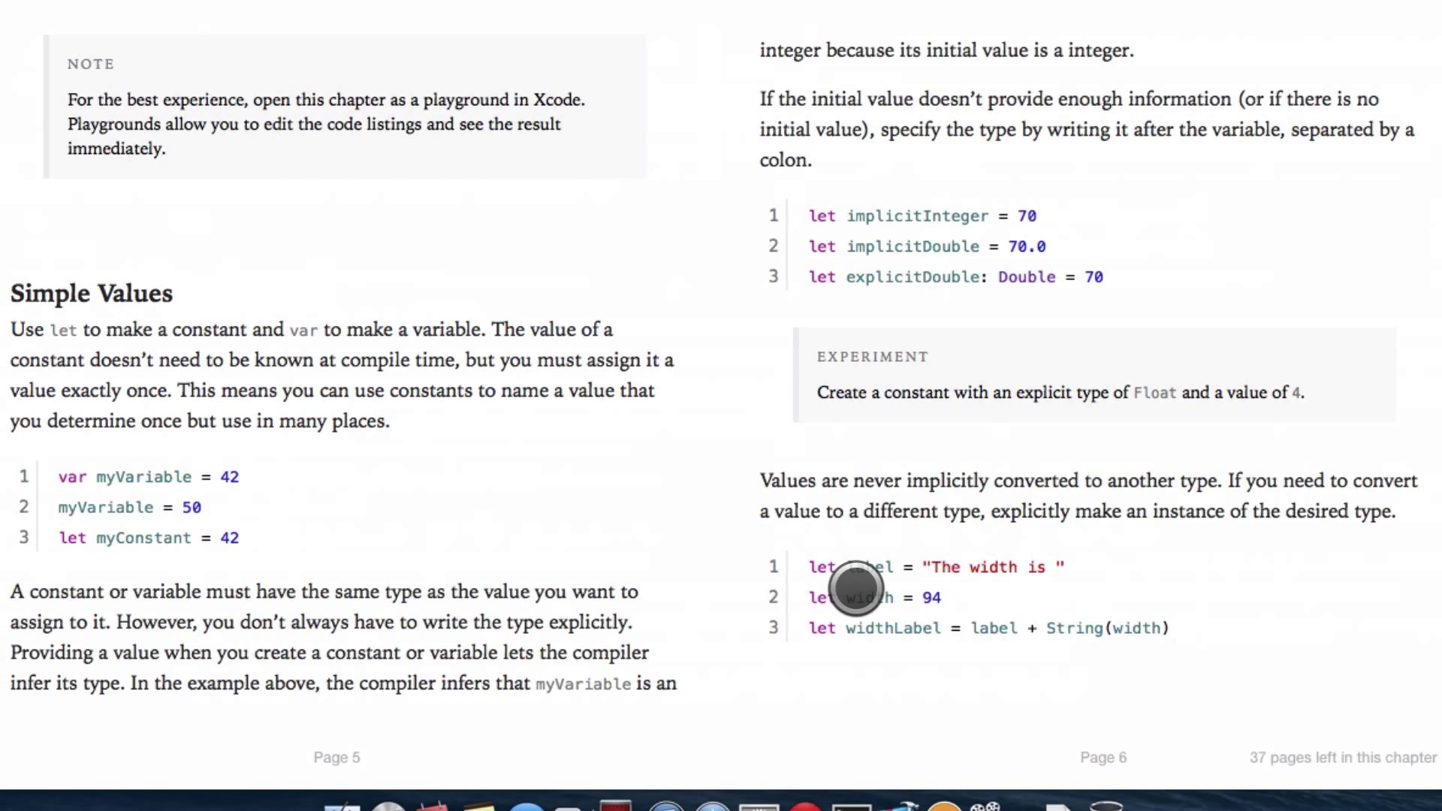
{"action": "mouse_move", "coordinate": [1016, 627]}
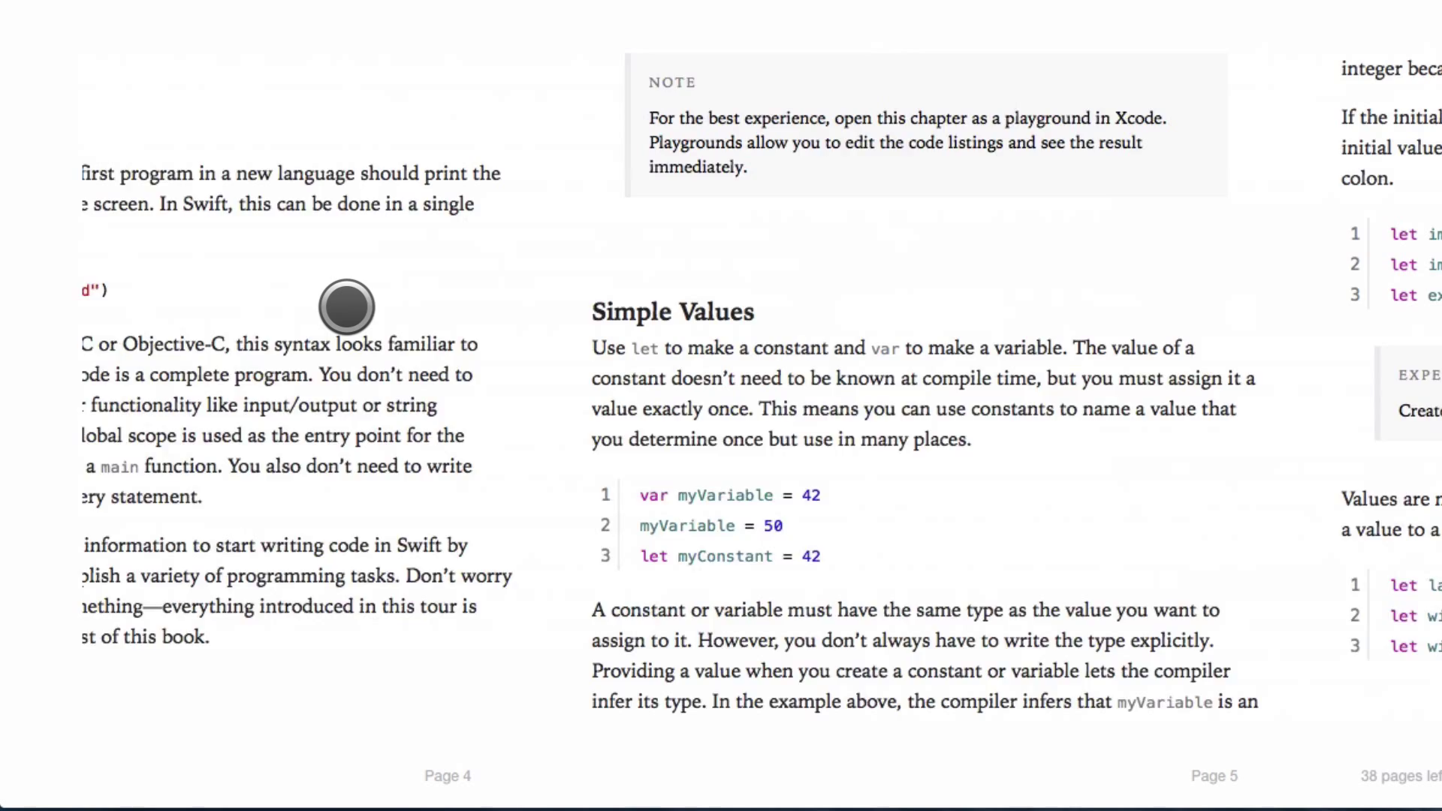
Step: Page through the Swift book to the Simple Values section
{"action": "scroll", "scroll_direction": "right", "scroll_amount": 3}
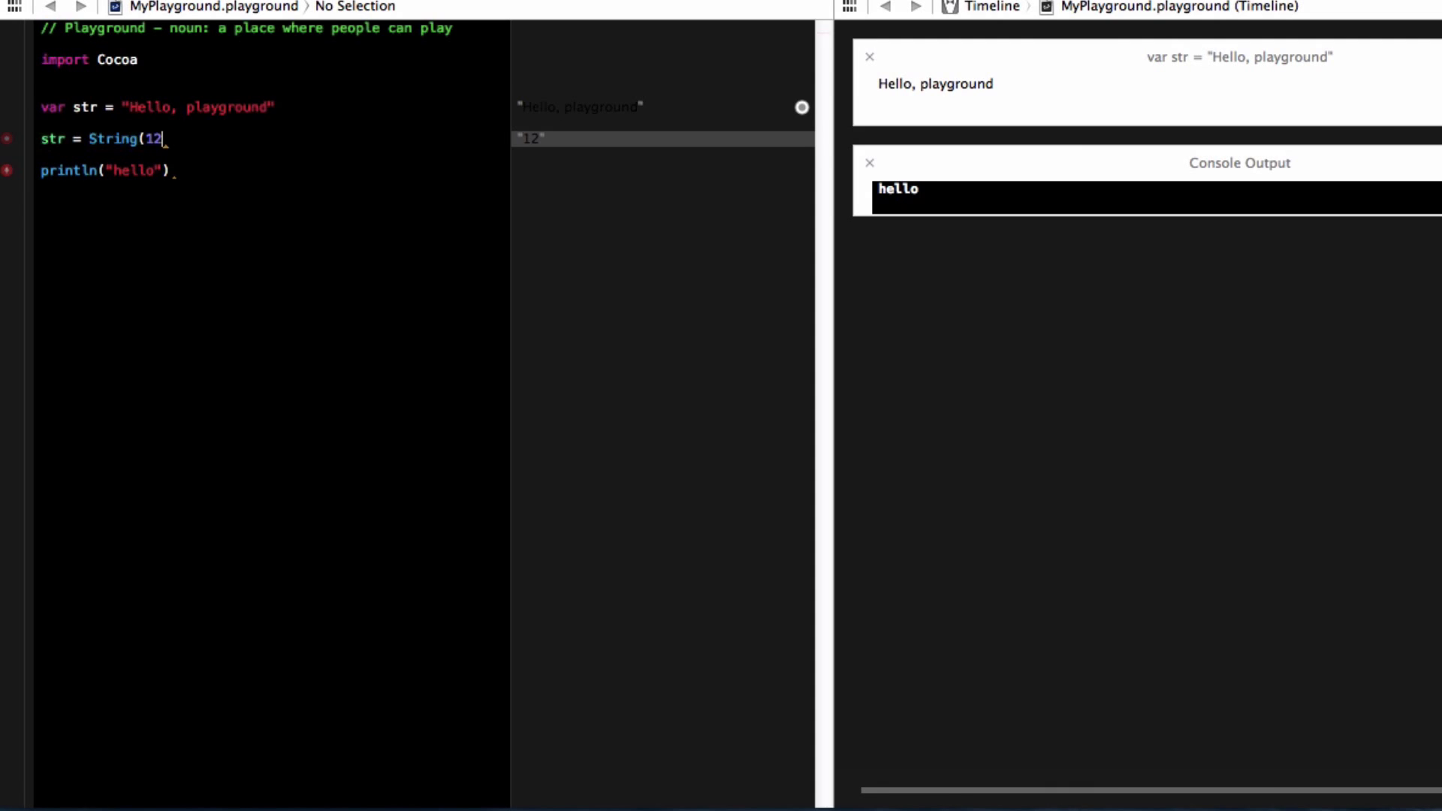
Step: Replace the String line with var num = 12, edit its value, and begin v =
{"action": "key", "text": "backspace"}
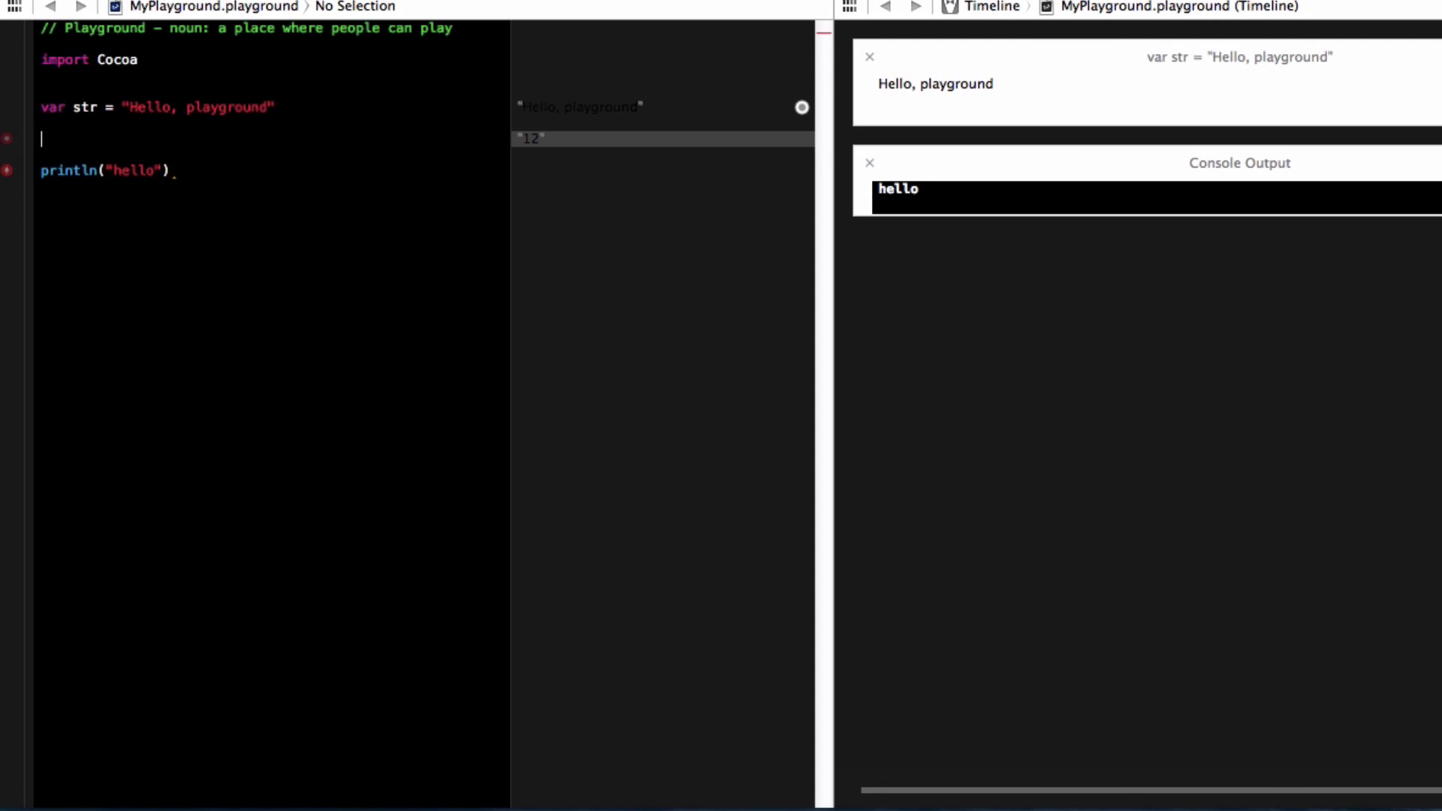
{"action": "type", "text": "var num ="}
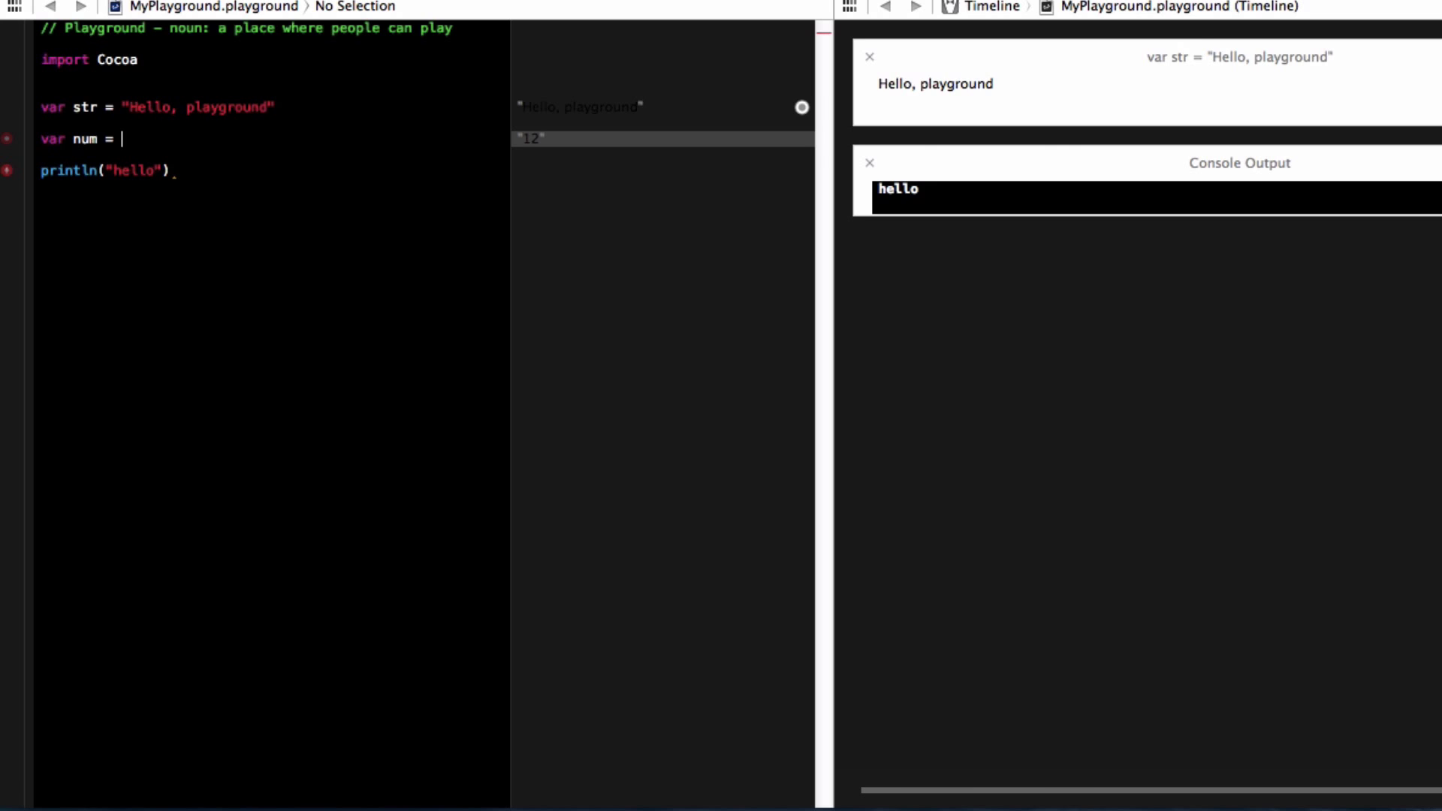
{"action": "type", "text": "12"}
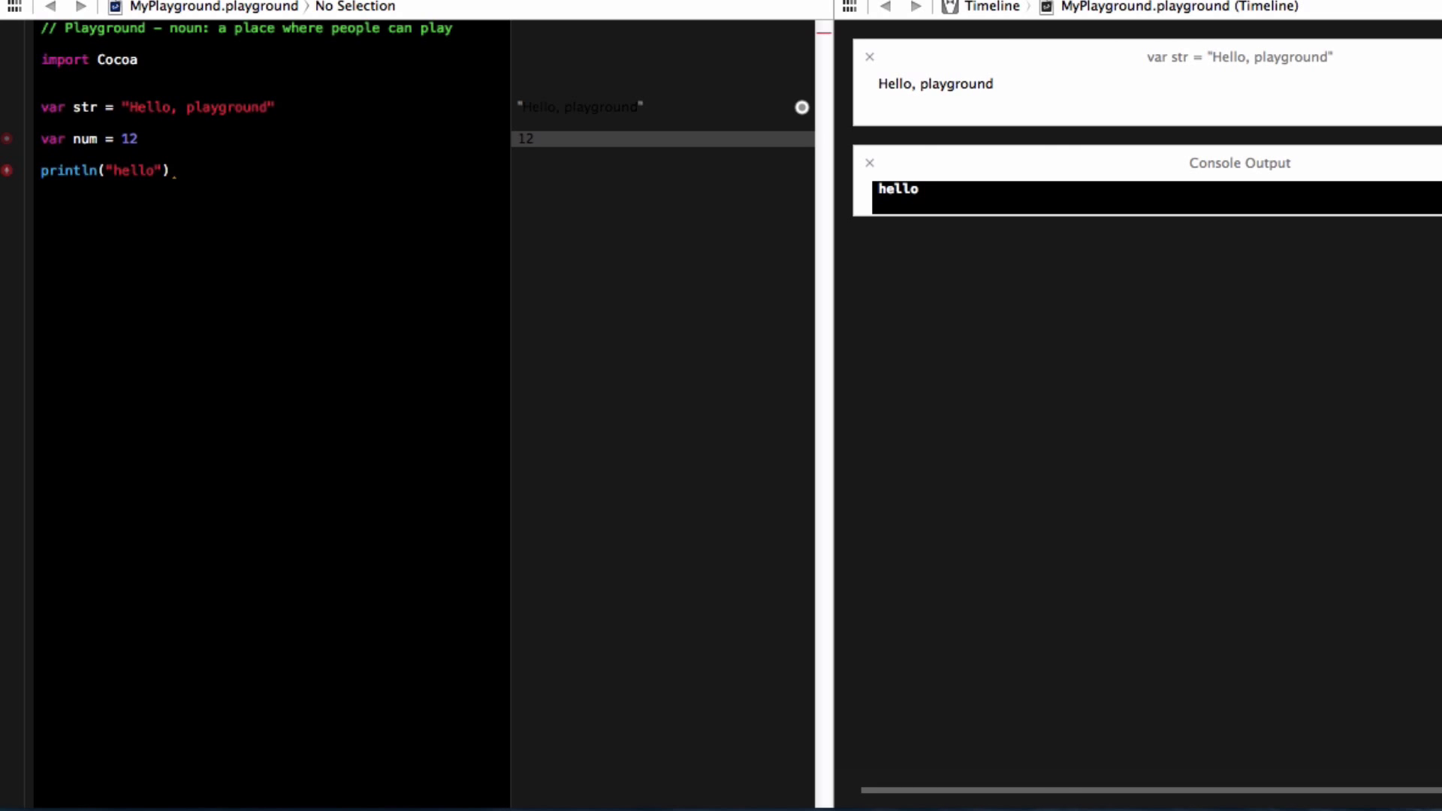
{"action": "left_click", "coordinate": [168, 172]}
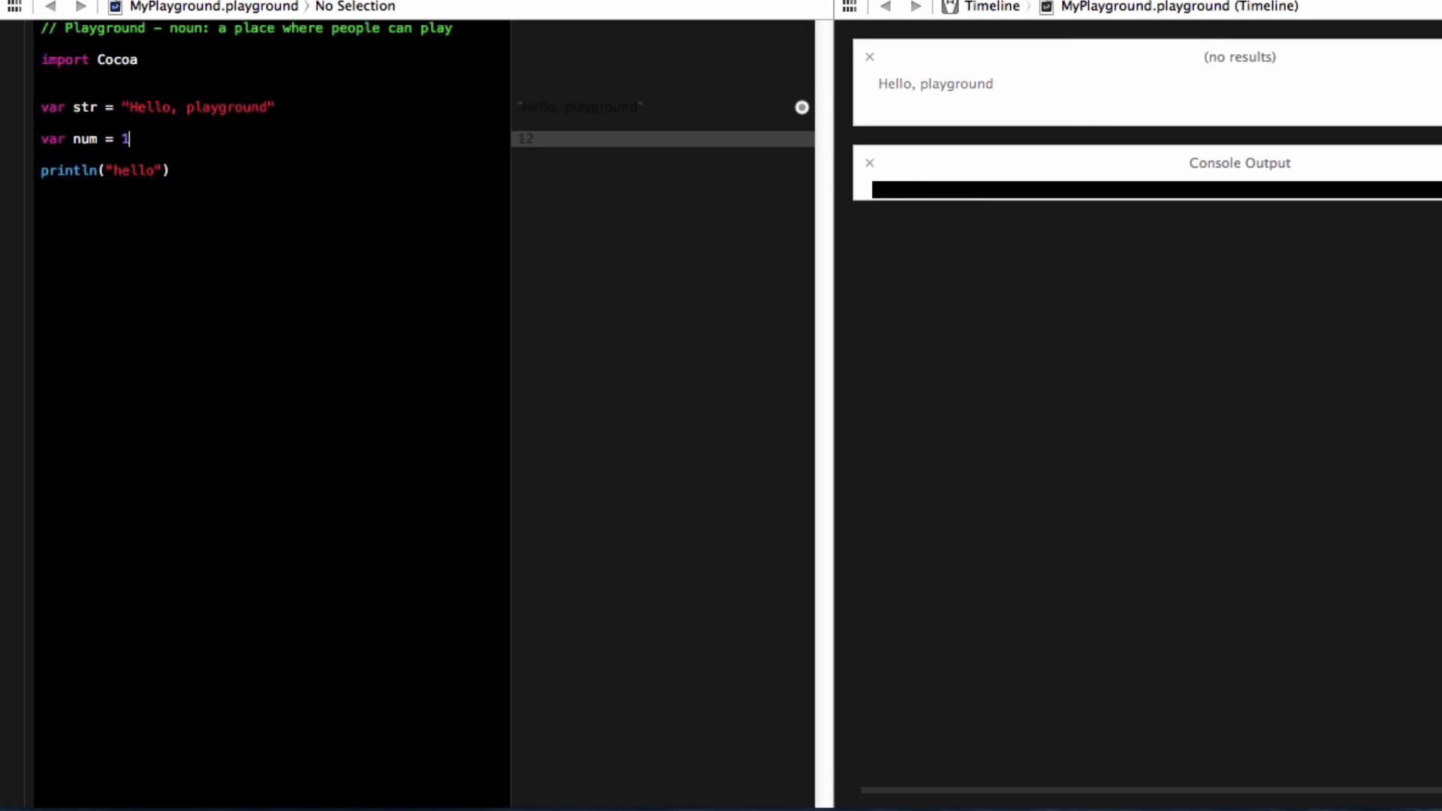
{"action": "type", "text": "2"}
{"action": "left_click", "coordinate": [271, 91]}
{"action": "type", "text": "let"}
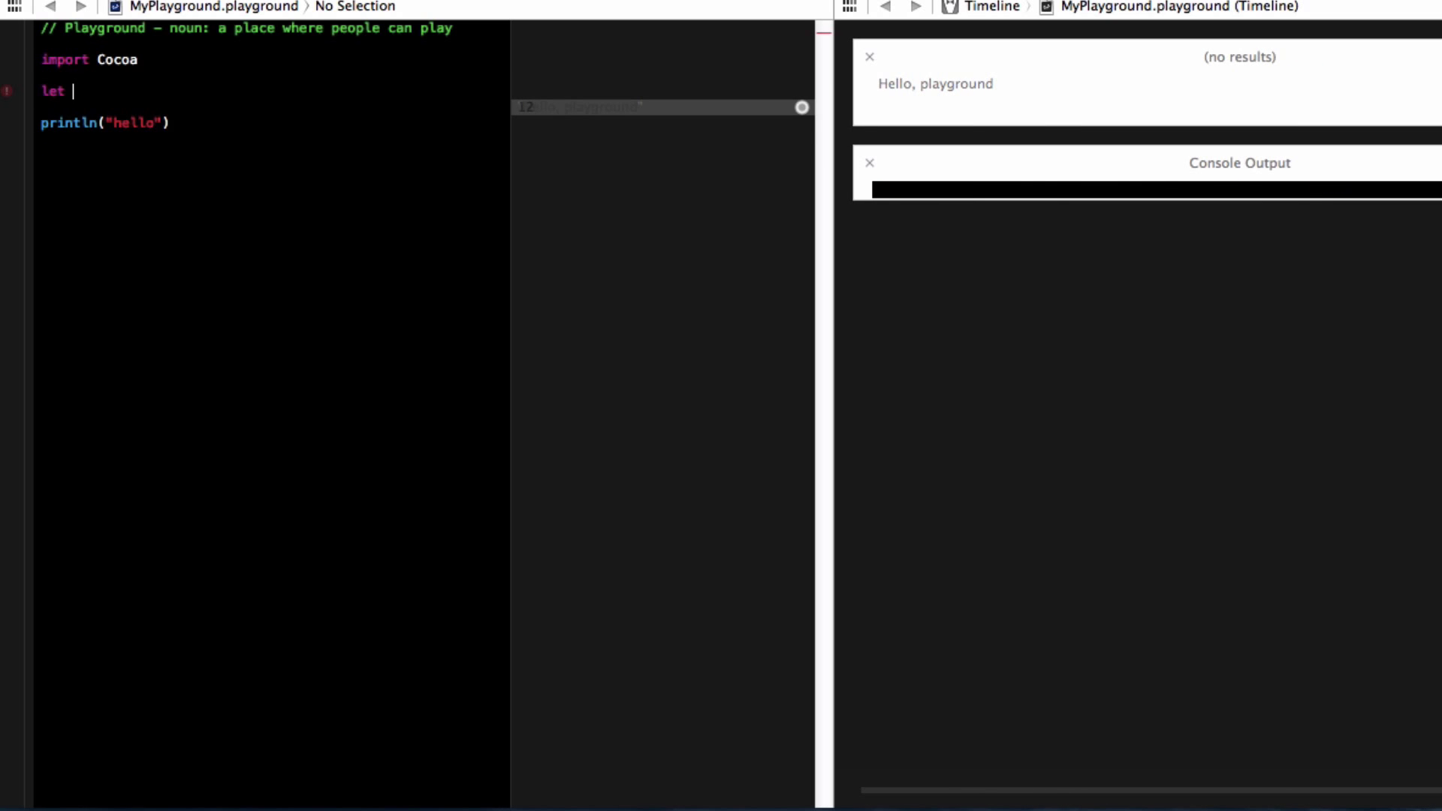
{"action": "type", "text": "v ="}
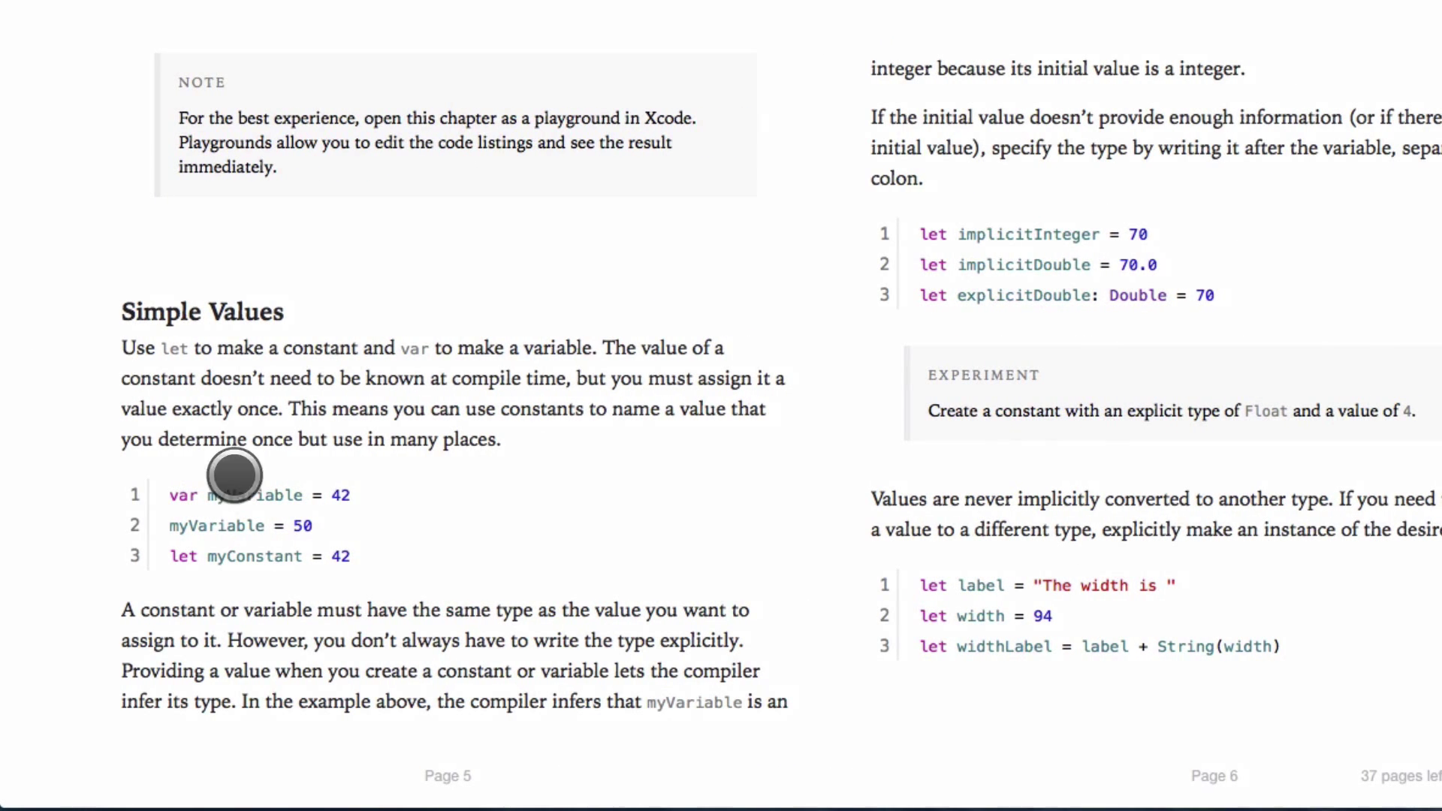
{"action": "mouse_move", "coordinate": [361, 549]}
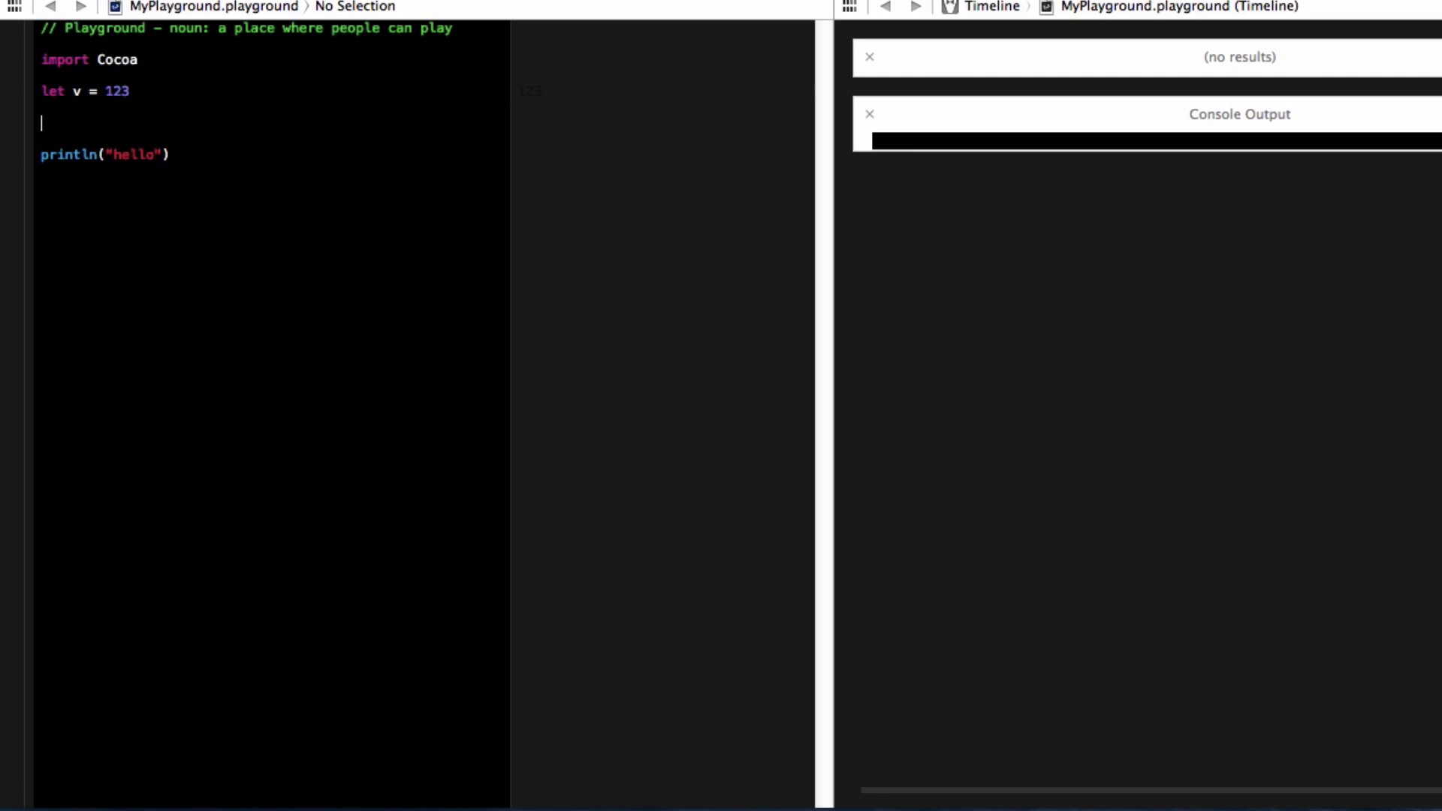
Step: Declare the constant let v = 123
{"action": "type", "text": "v ="}
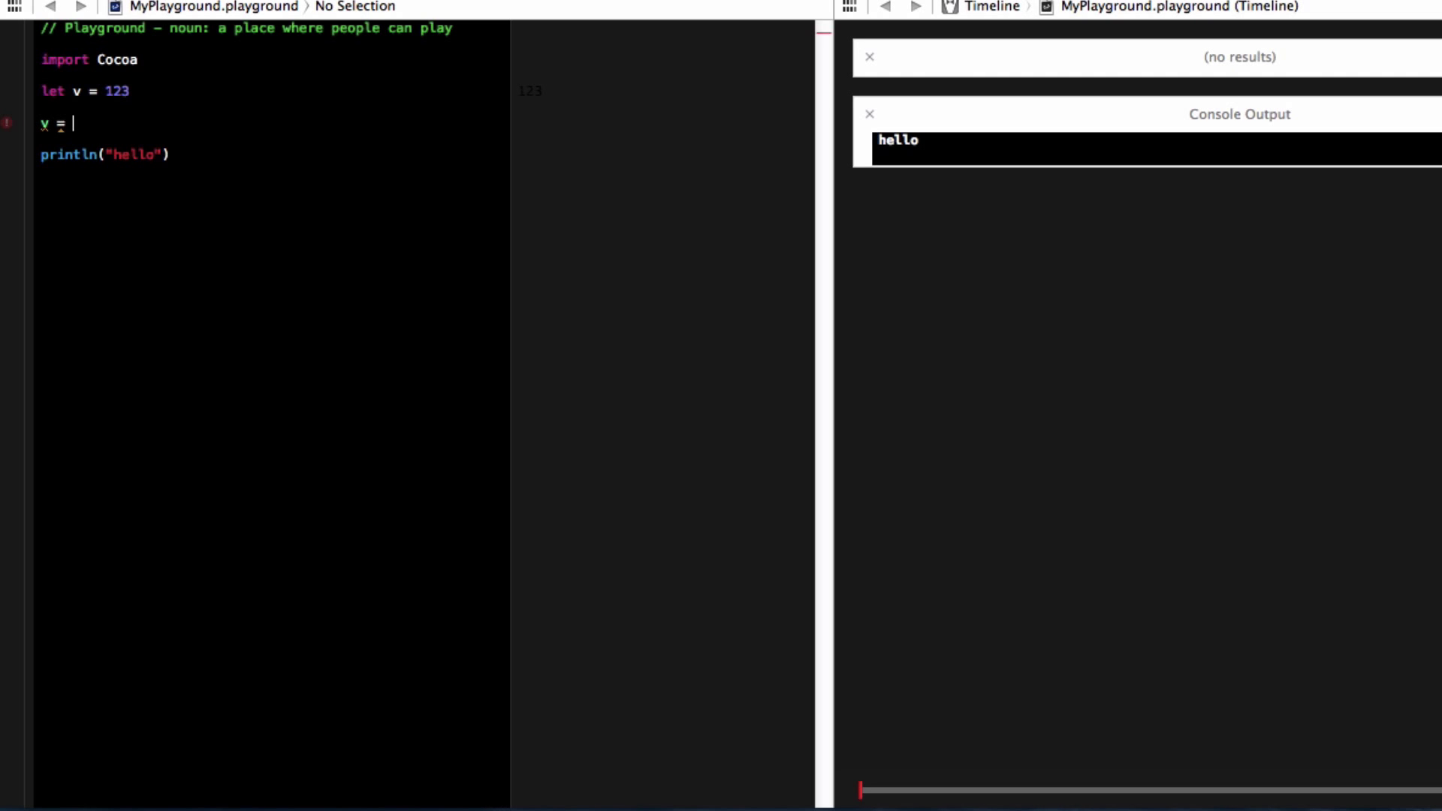
{"action": "type", "text": "123"}
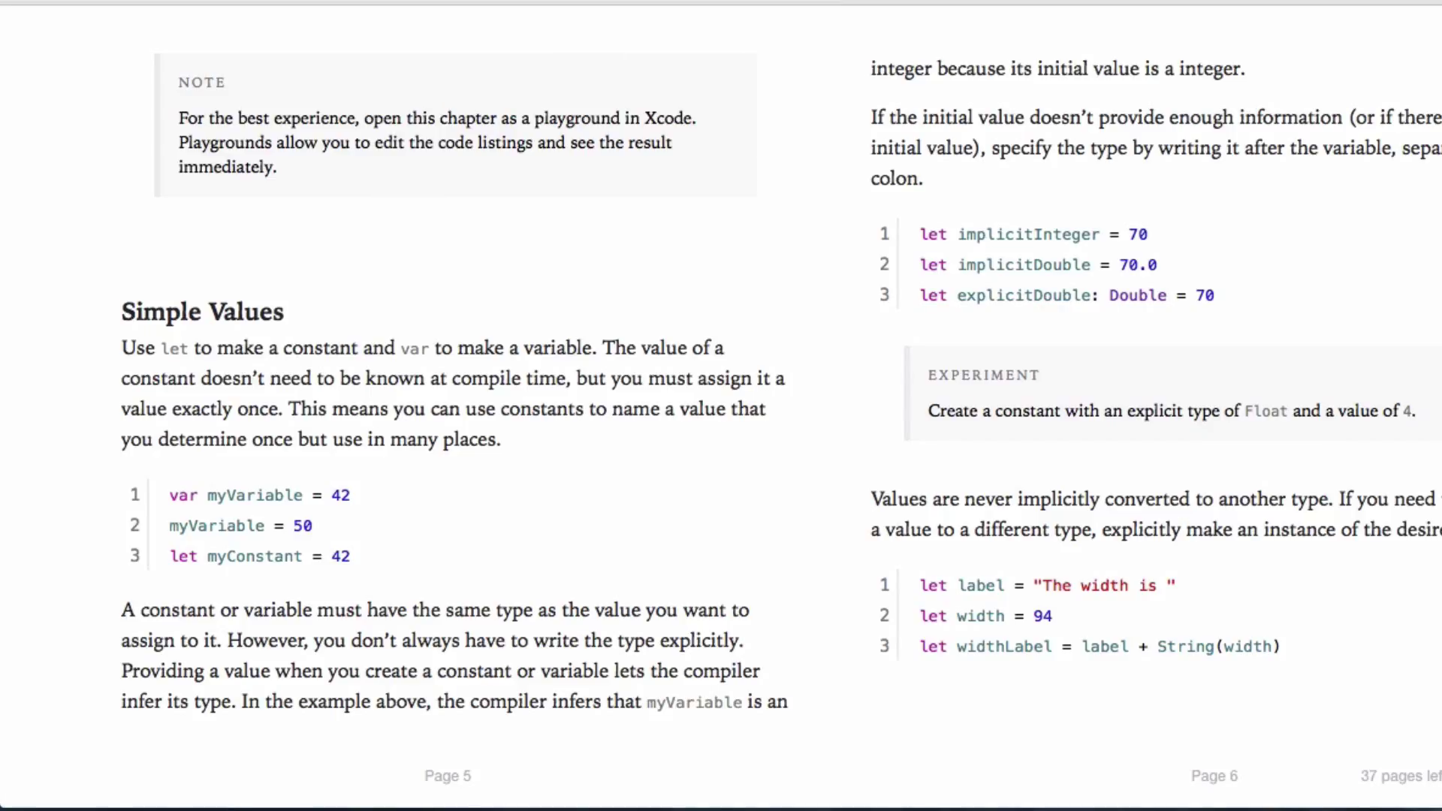
{"action": "left_click_drag", "start_coordinate": [872, 117], "coordinate": [922, 179]}
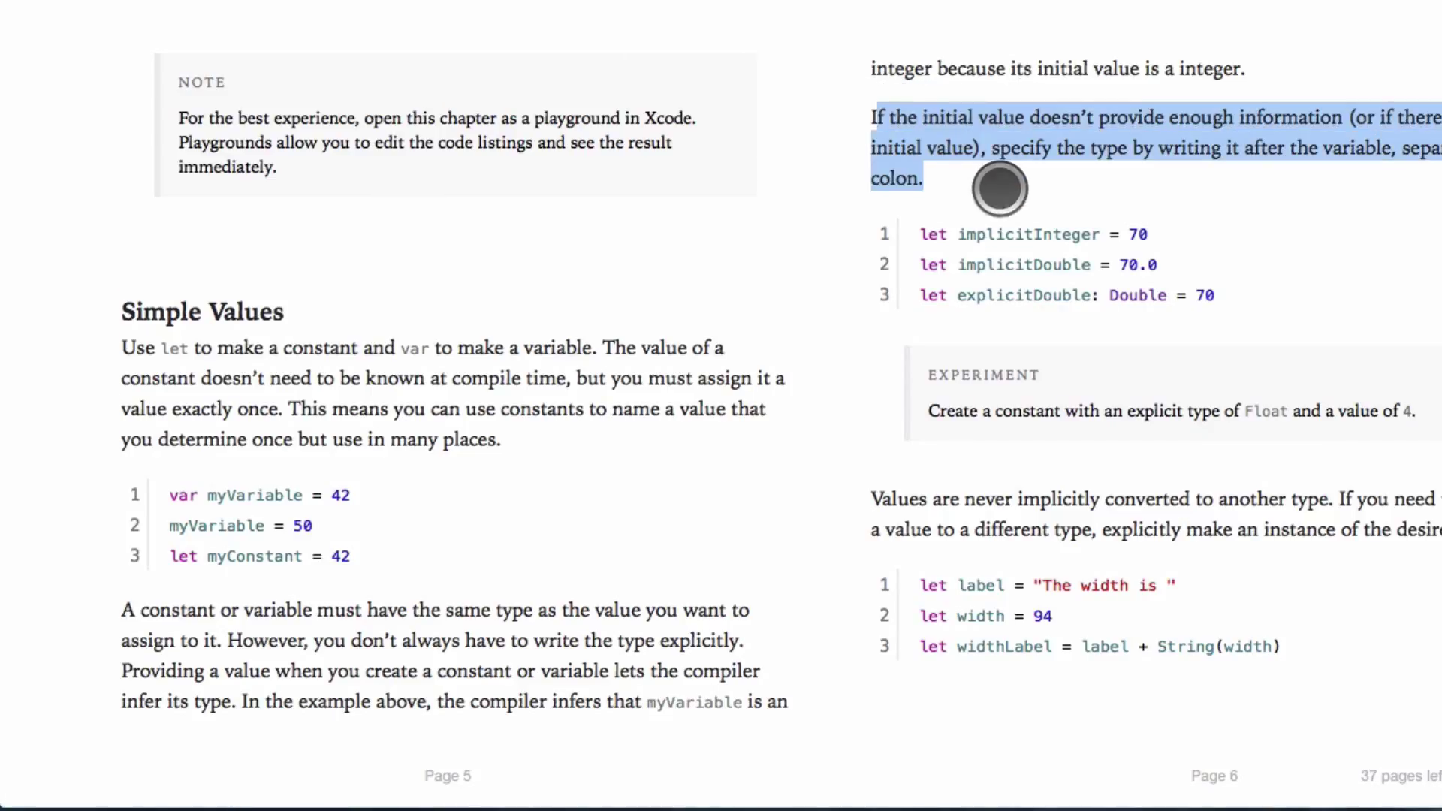
{"action": "left_click", "coordinate": [998, 189]}
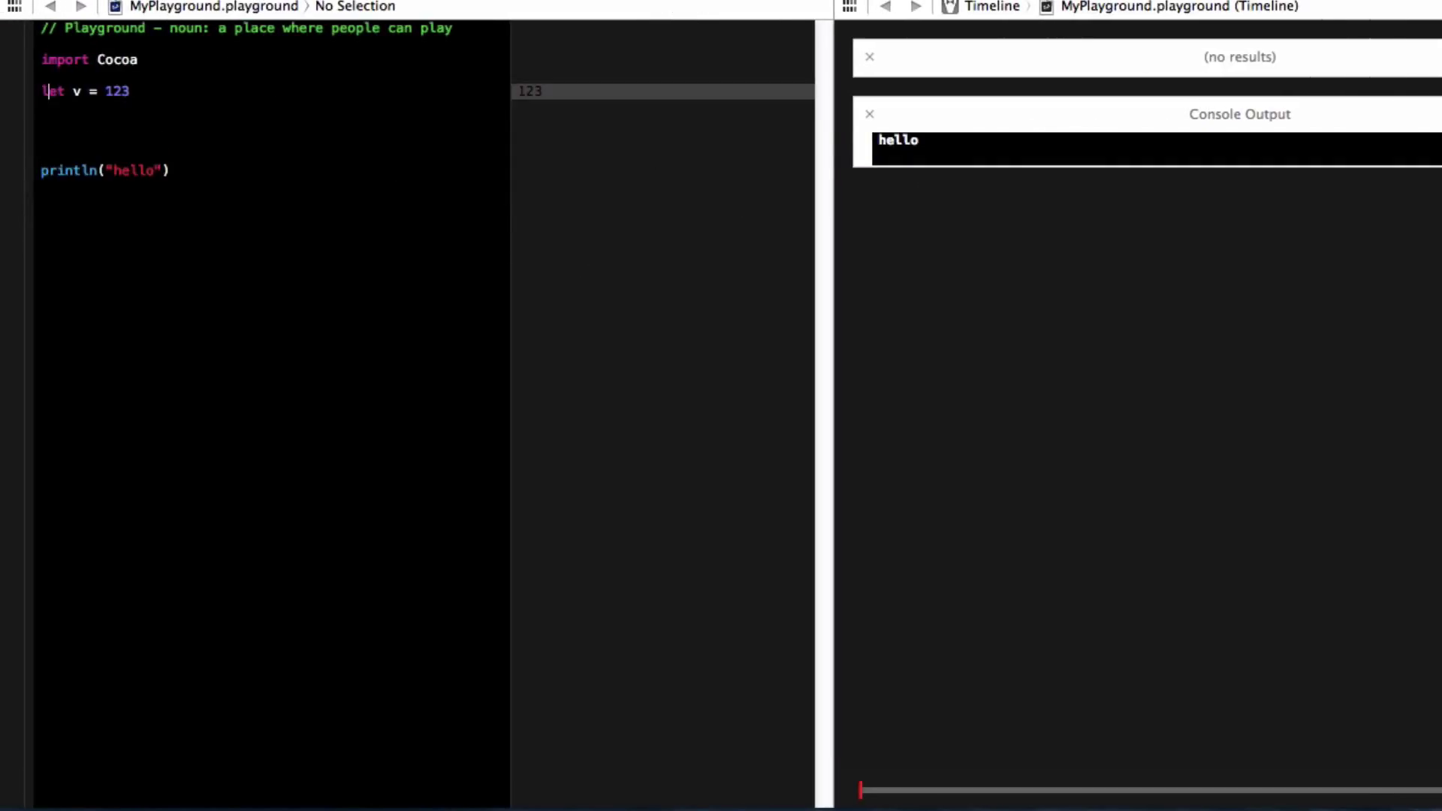
Step: Annotate v with an explicit Int type so it reads let v:Int = 123
{"action": "type", "text": ":NSString"}
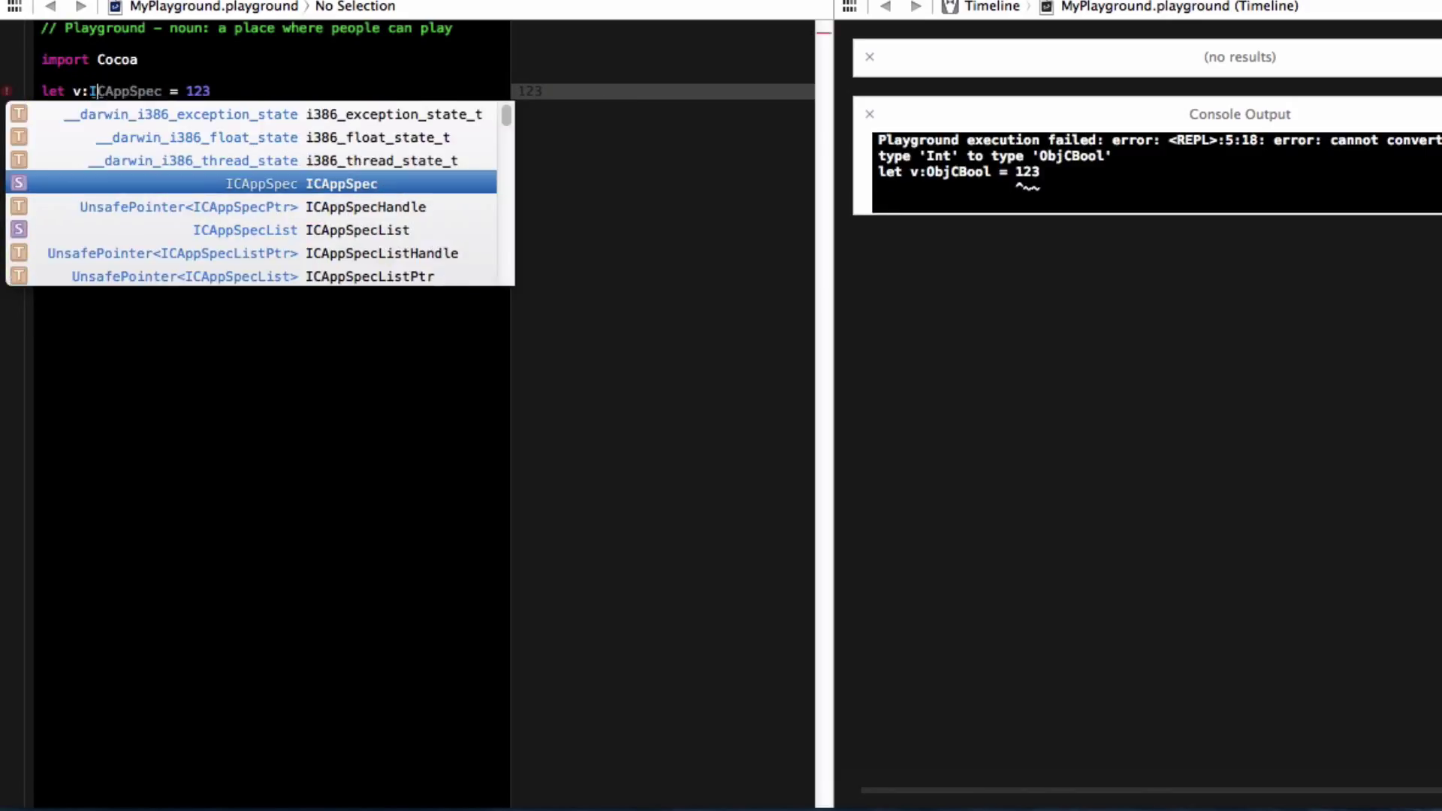
{"action": "type", "text": "Int"}
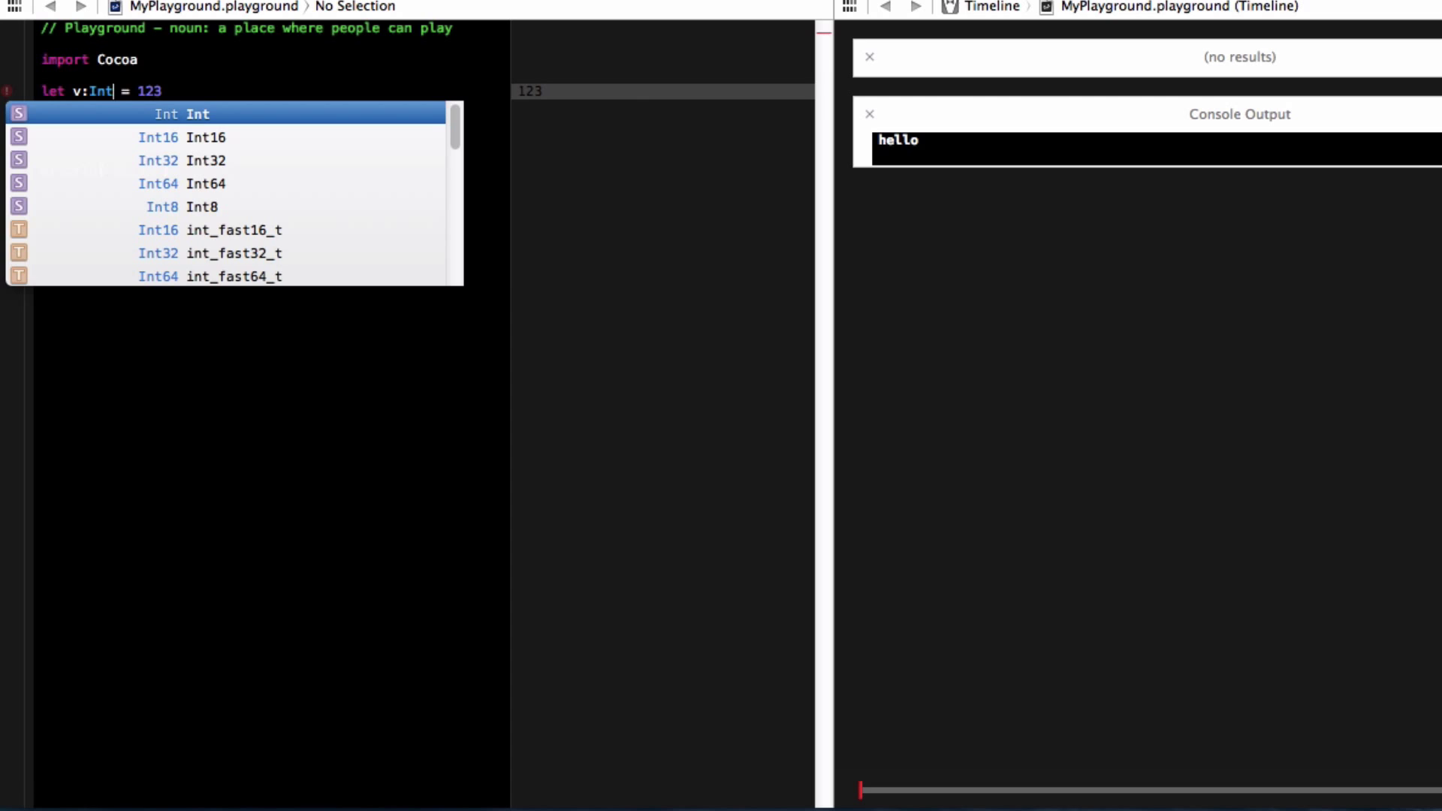
{"action": "key", "text": "Escape"}
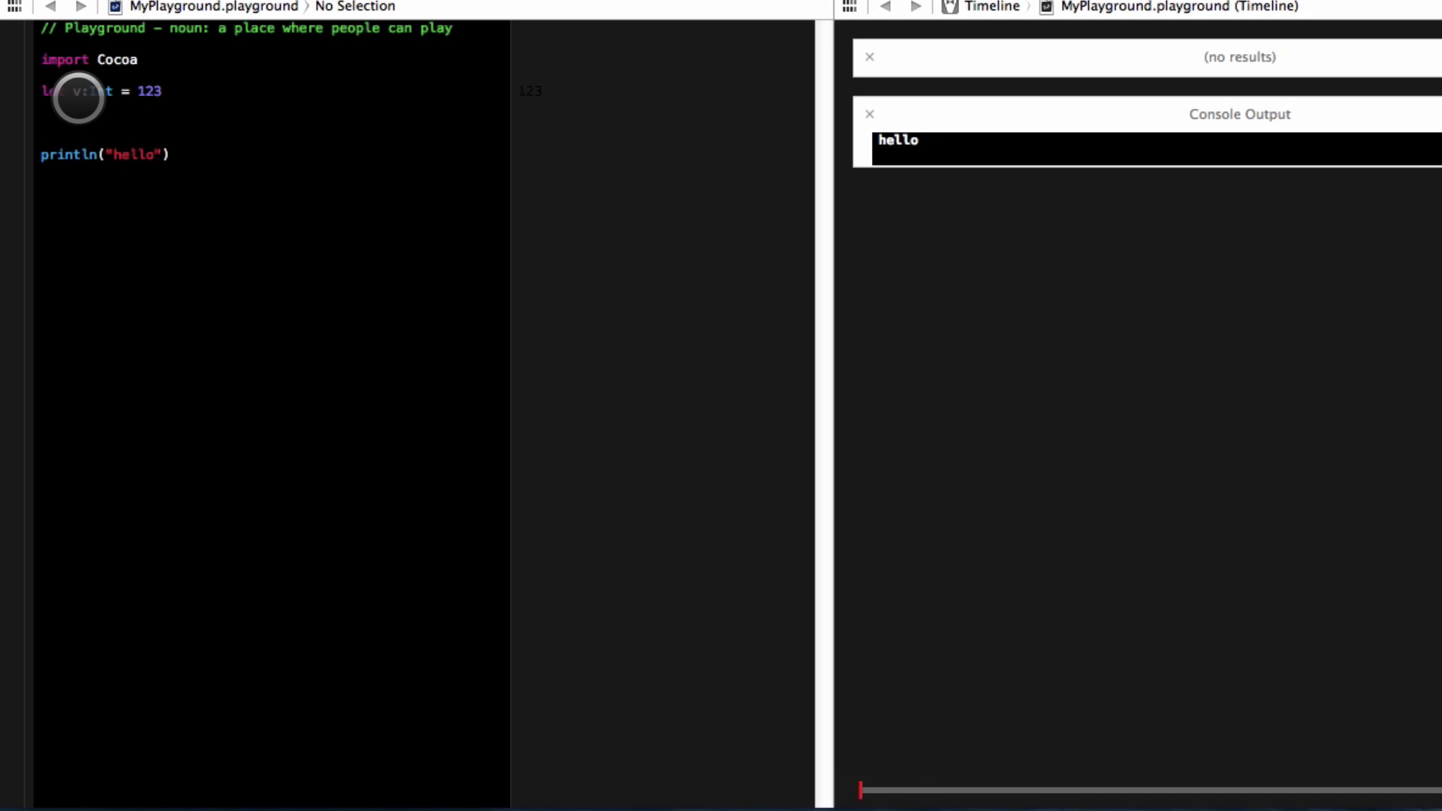
{"action": "mouse_move", "coordinate": [225, 92]}
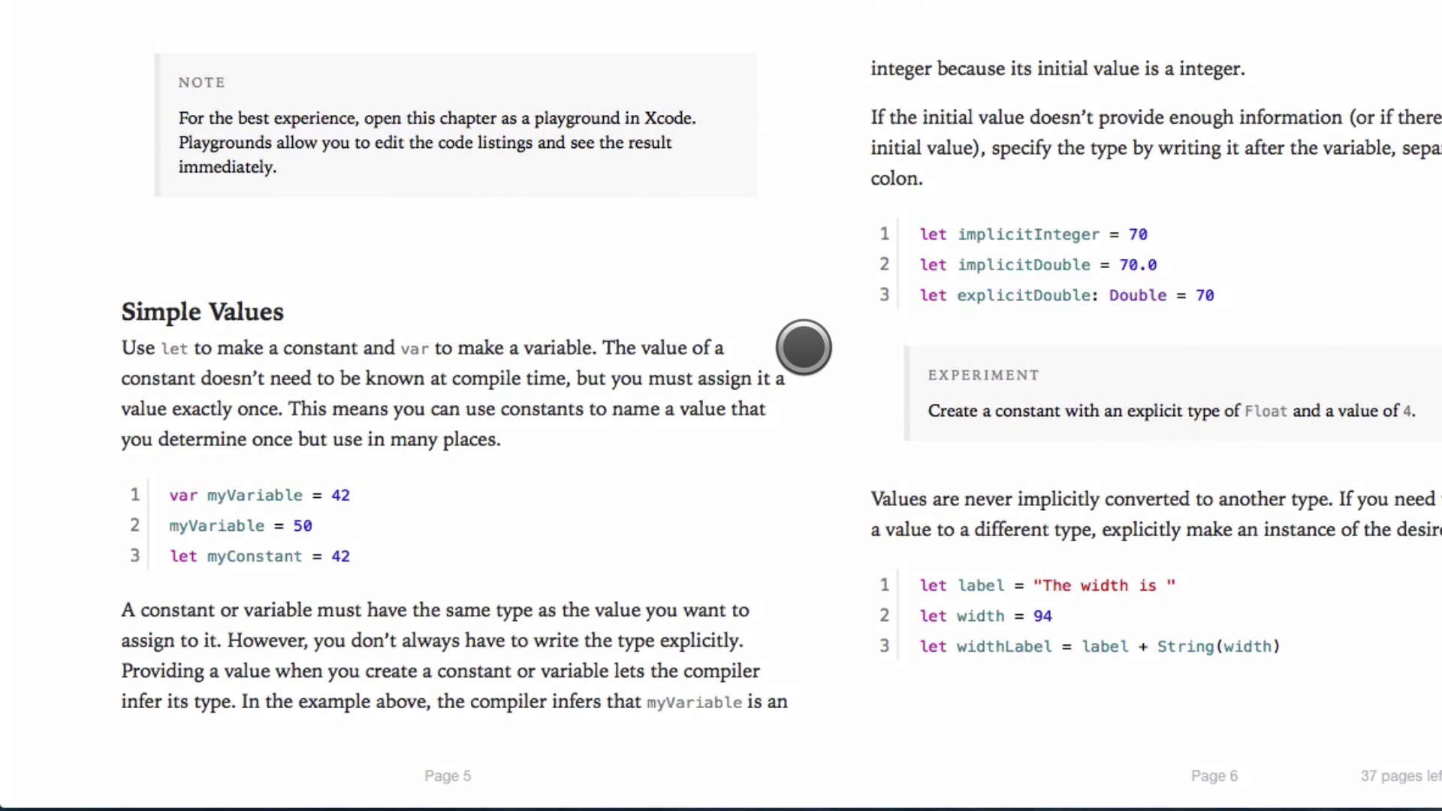
{"action": "mouse_move", "coordinate": [983, 462]}
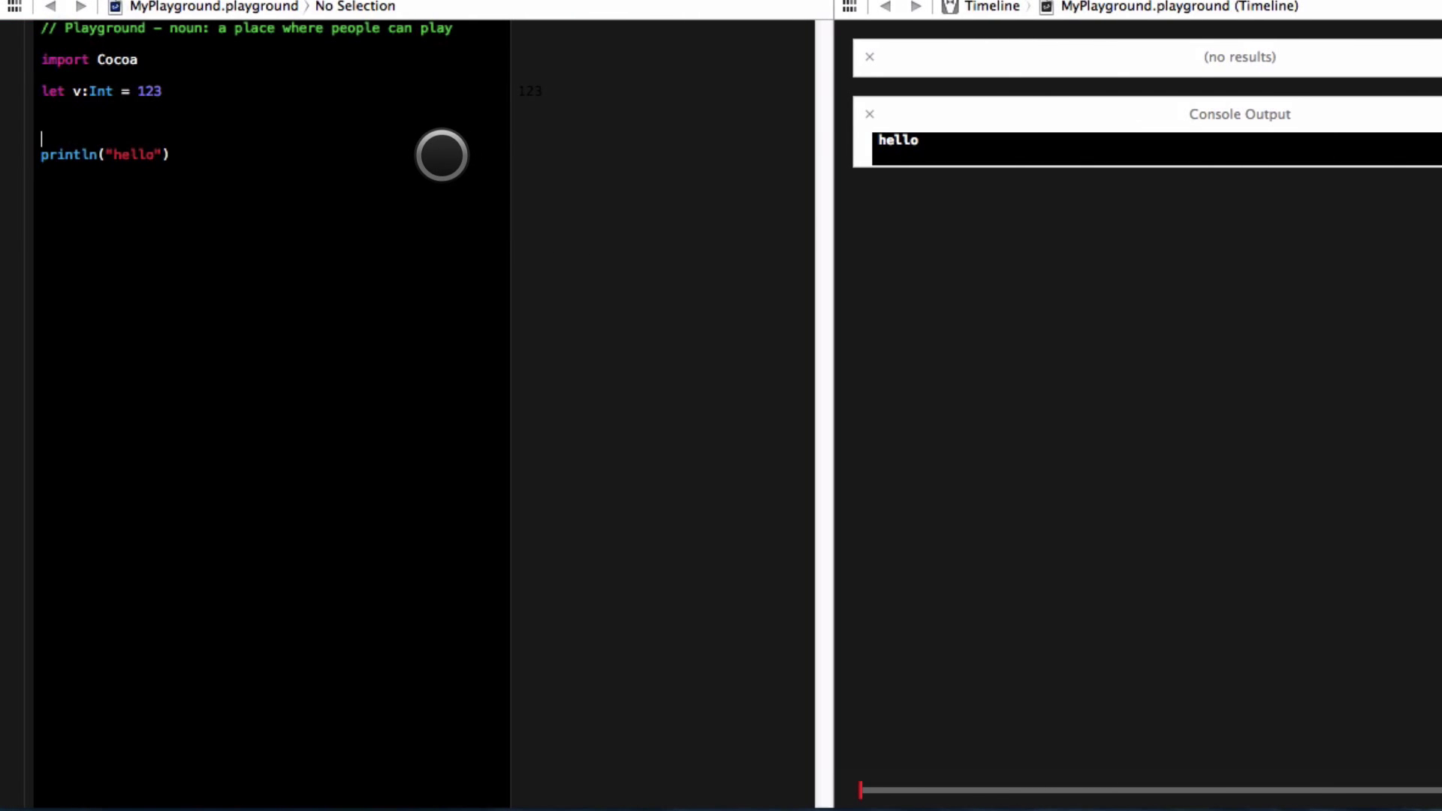
Step: Declare let const:Float = 12.23 on a new line below v
{"action": "type", "text": "let"}
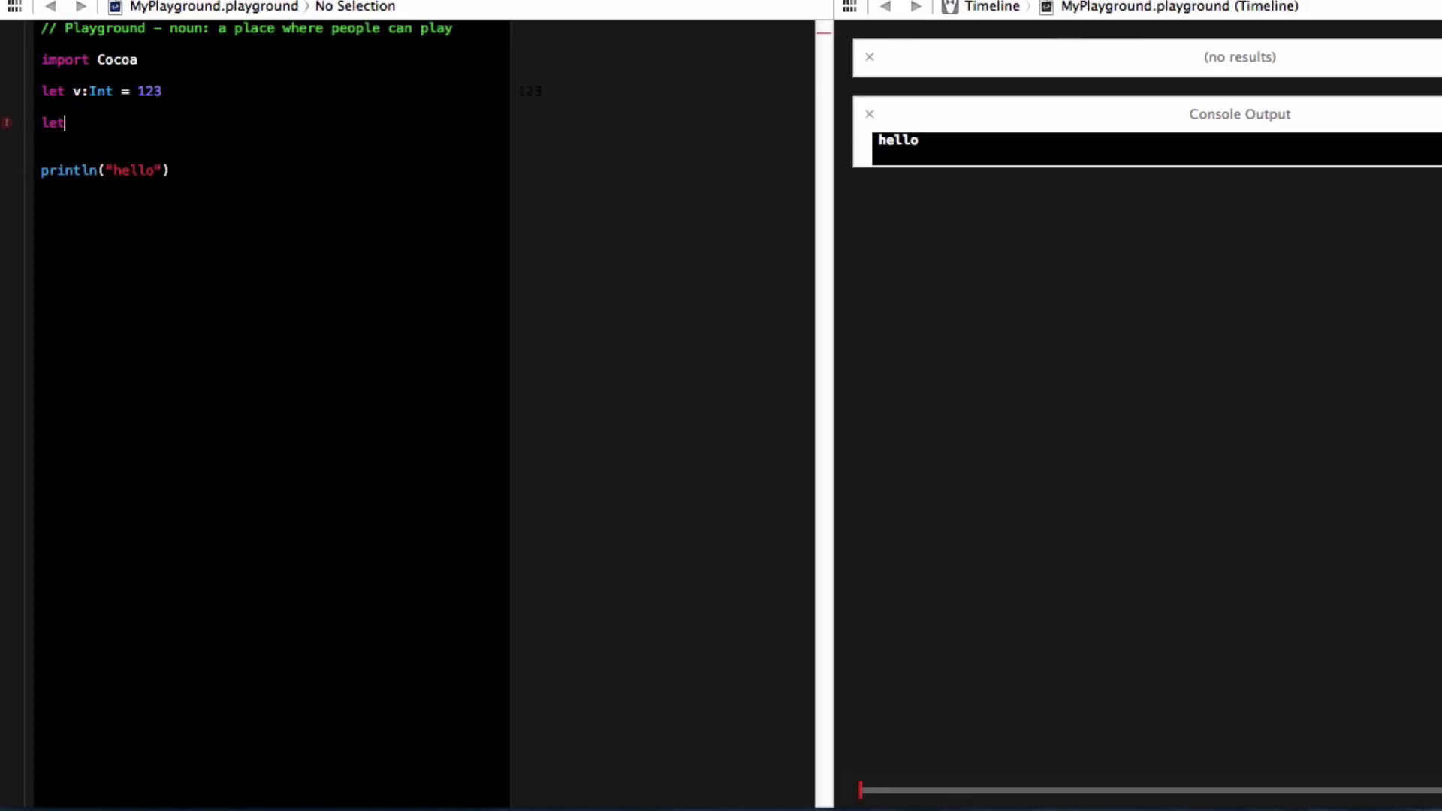
{"action": "type", "text": "cont"}
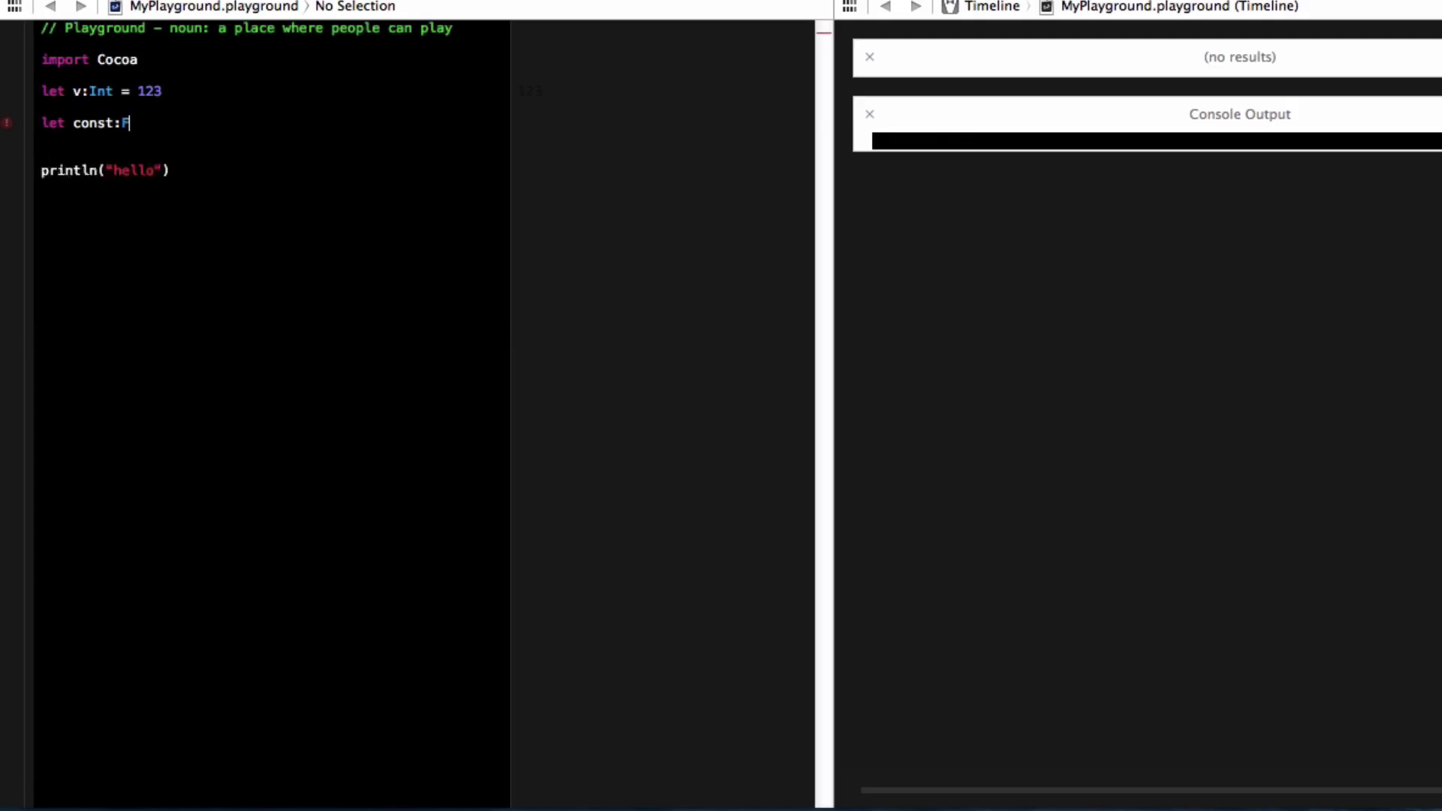
{"action": "type", "text": "loat"}
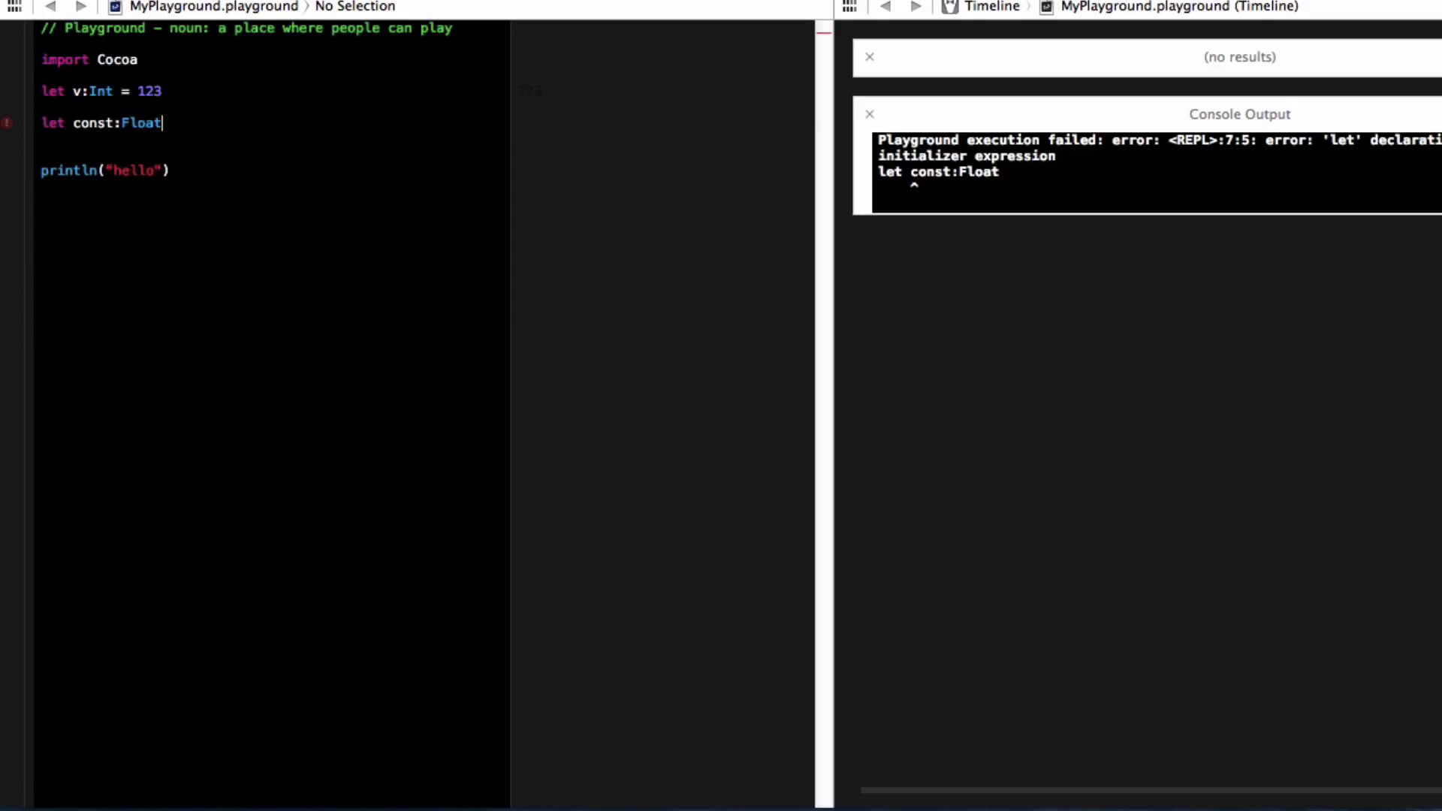
{"action": "type", "text": "= 12"}
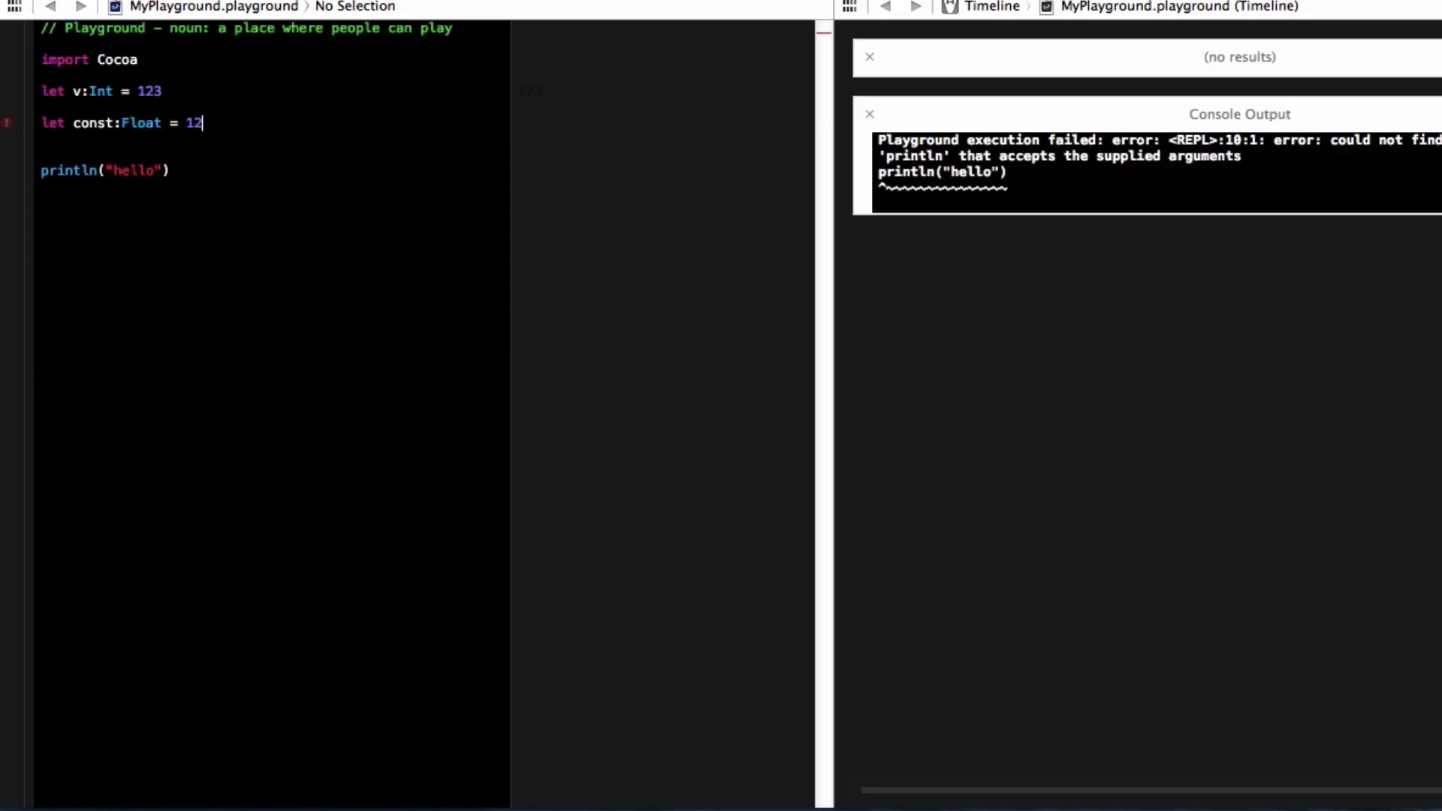
{"action": "type", "text": ".23"}
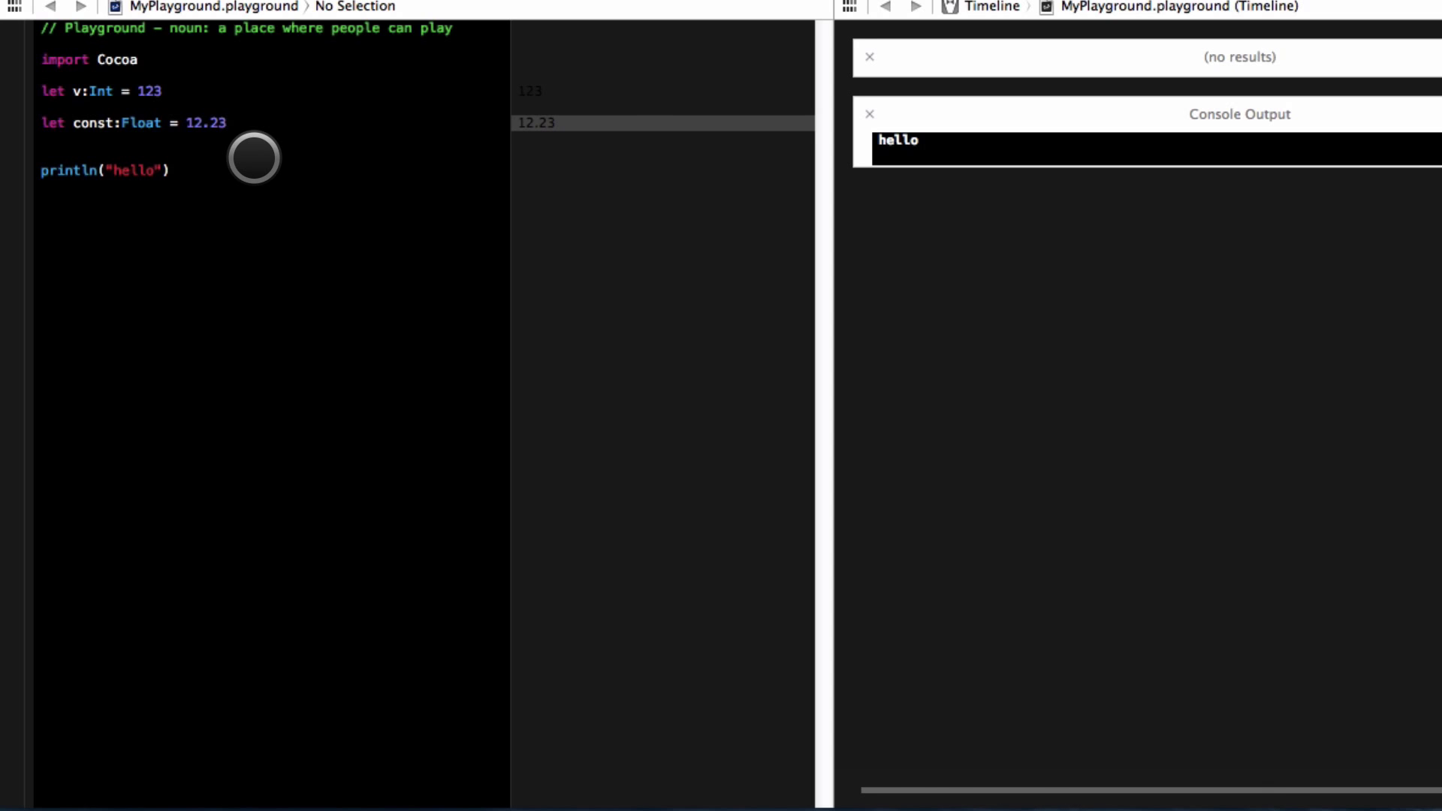
{"action": "left_click", "coordinate": [227, 122]}
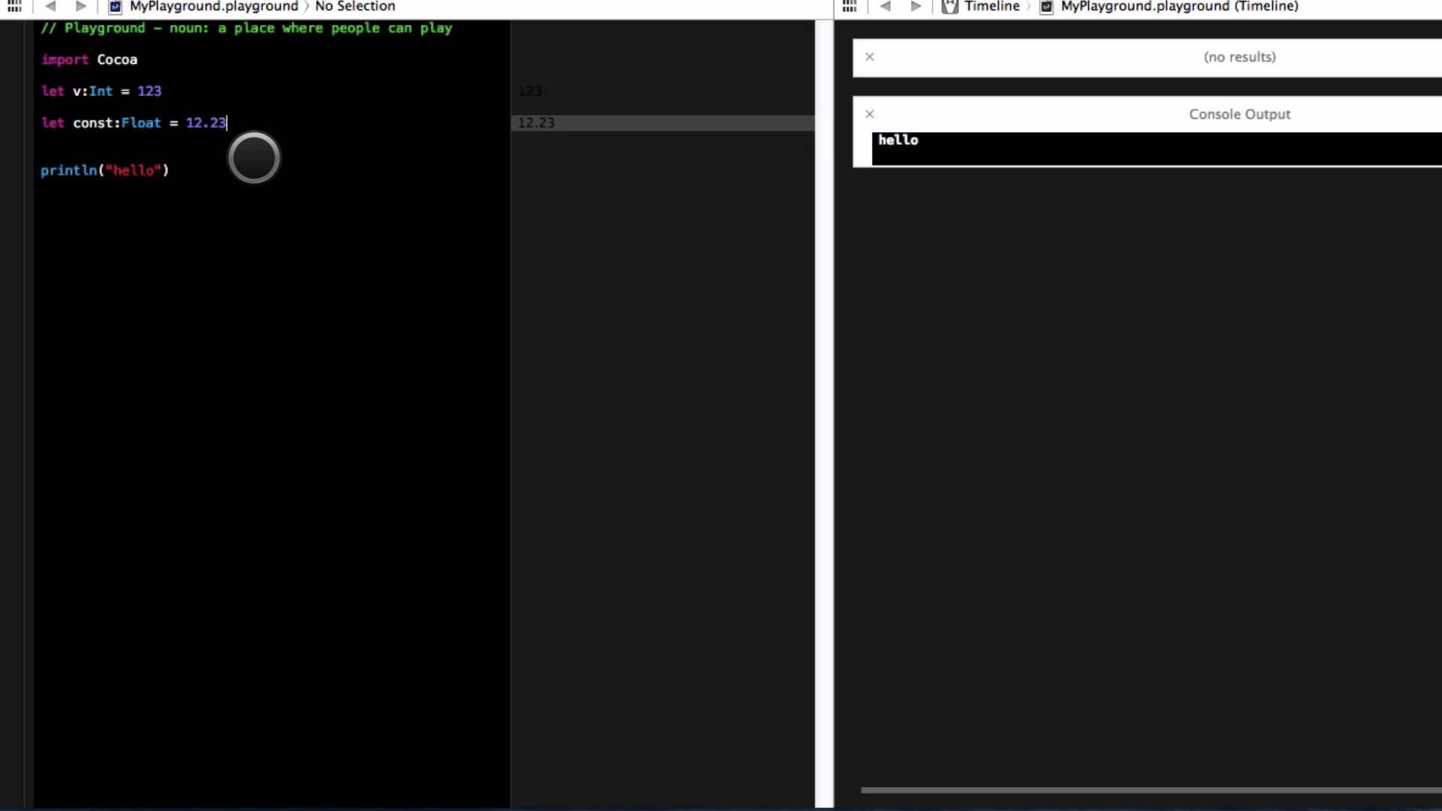
{"action": "mouse_move", "coordinate": [319, 115]}
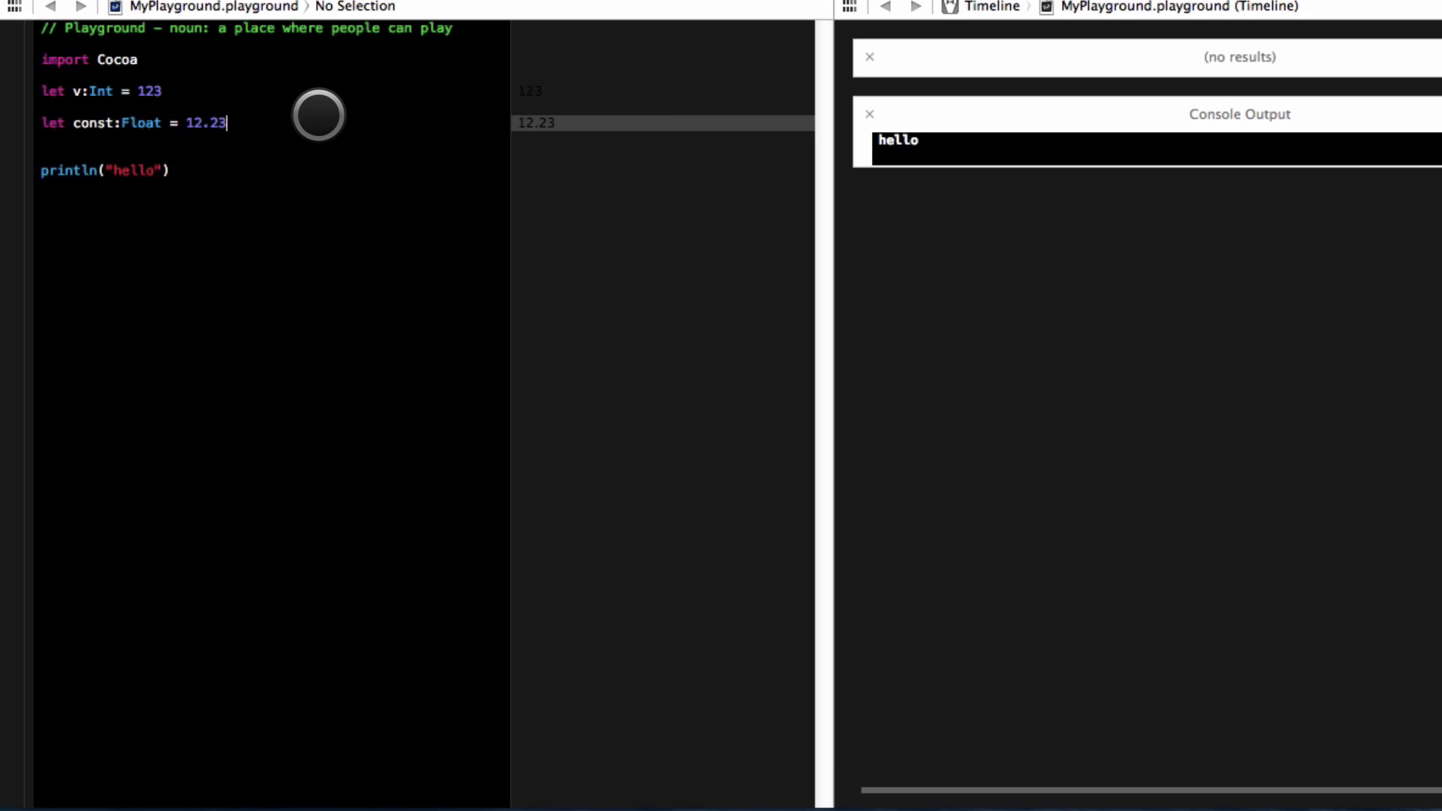